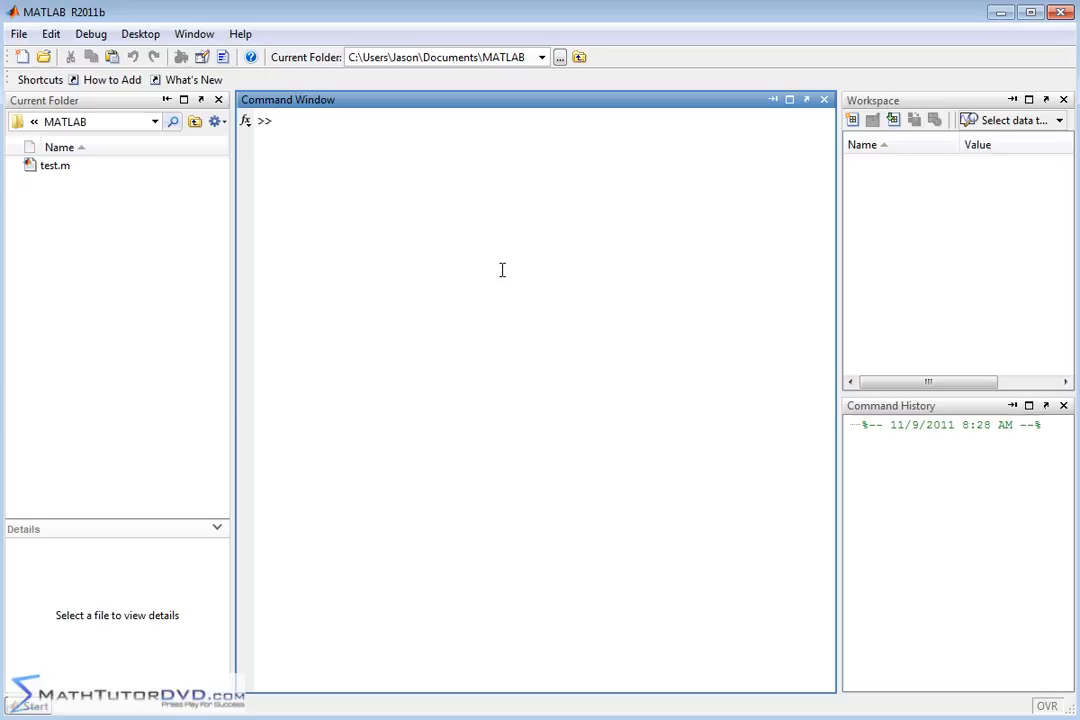
Create matrix1 as a 3-by-5 zeros matrix with matrix1=zeros(3,5), correcting a mistyped 0.
left_click(282, 120)
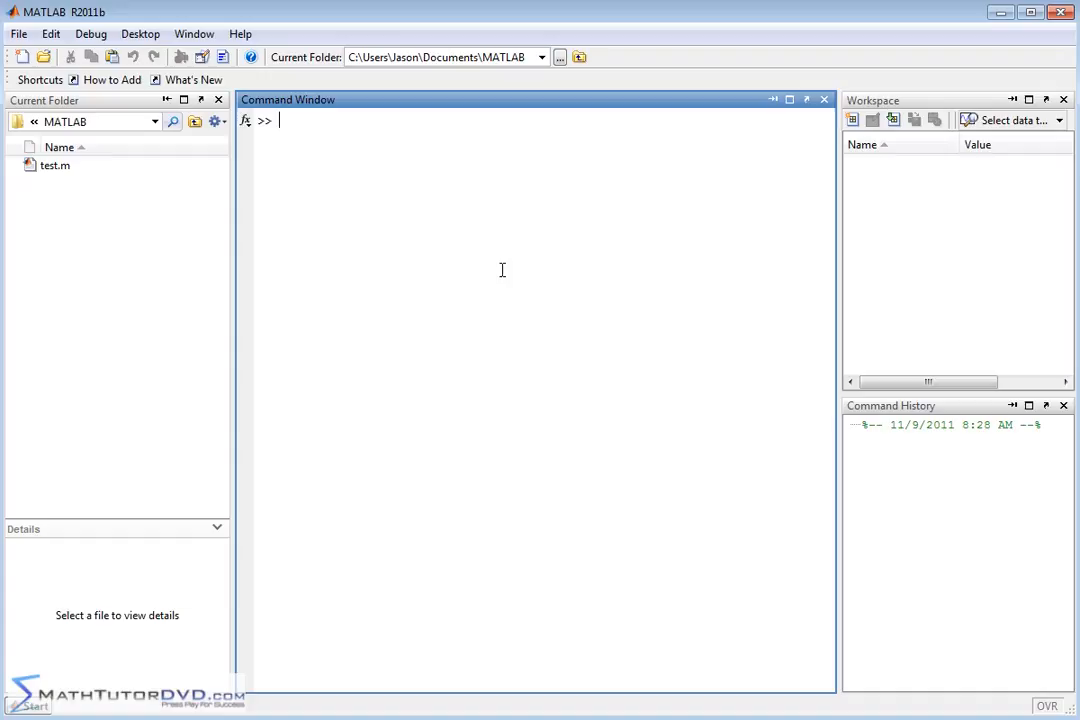
type("matrix1=[")
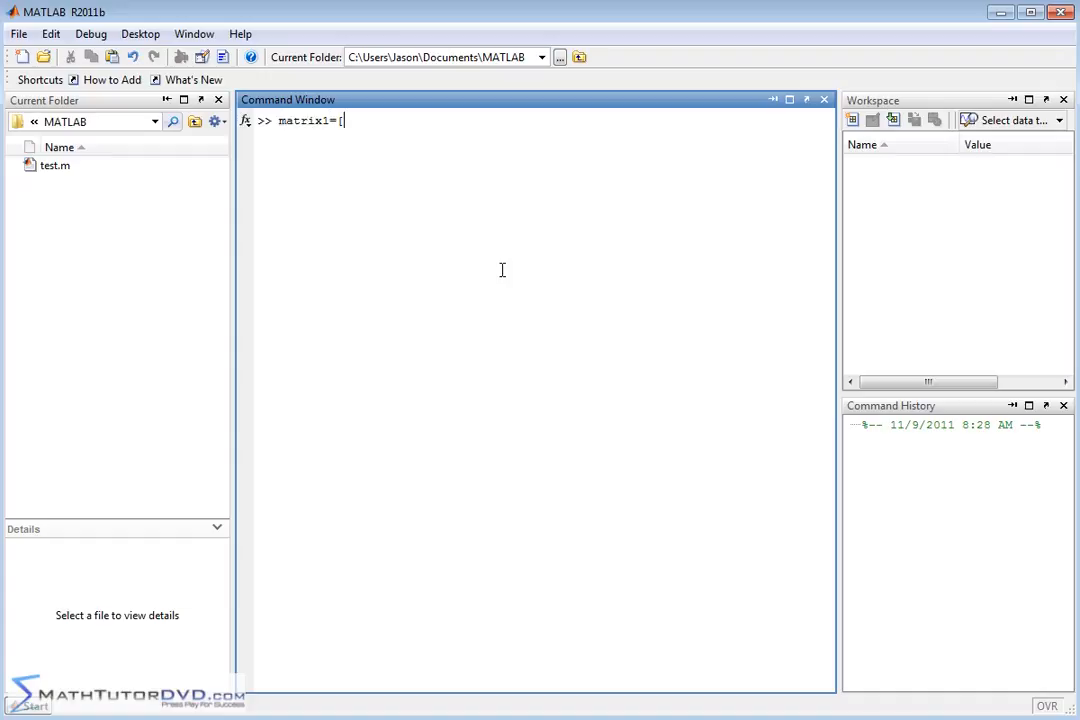
type("0")
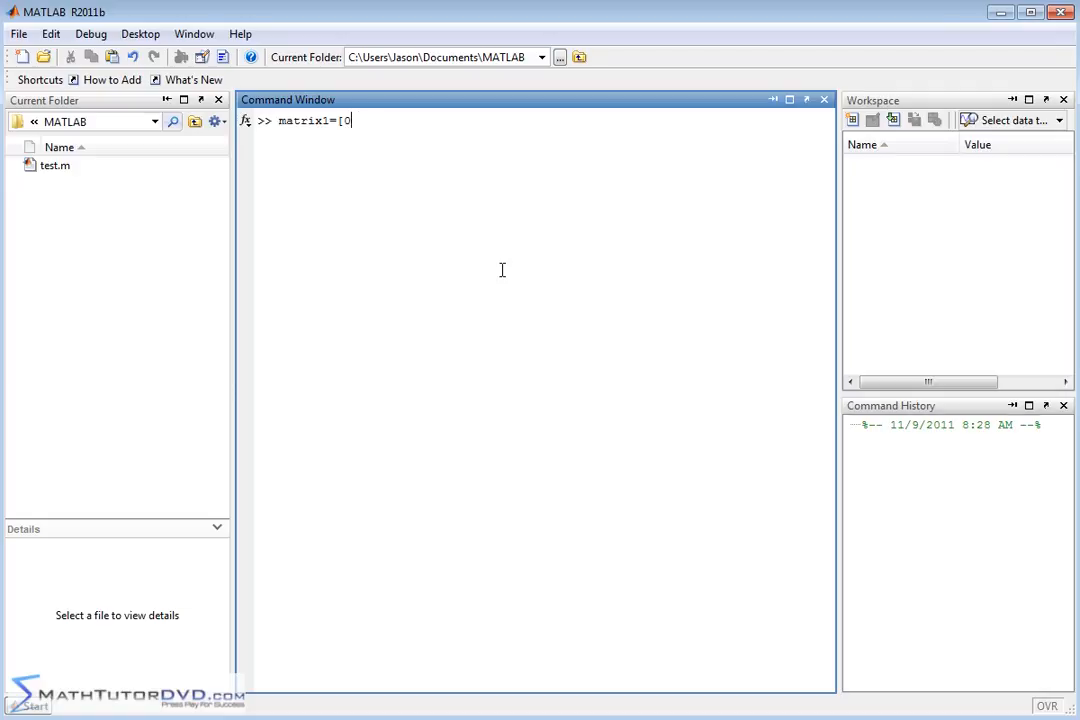
key("Backspace")
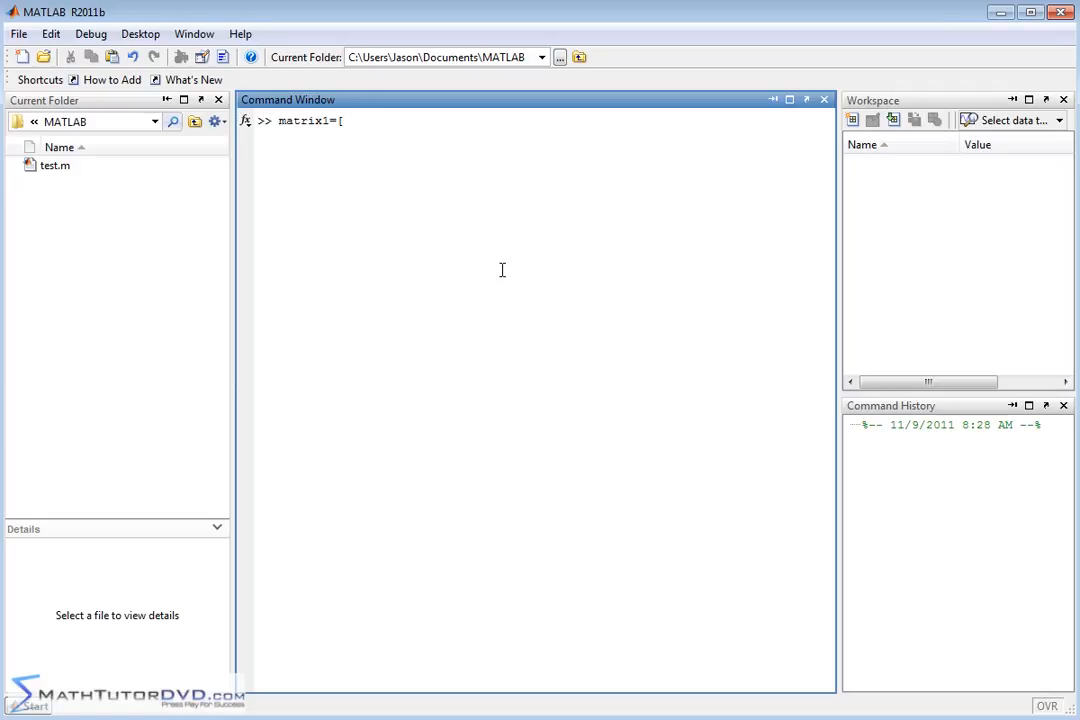
key("Backspace")
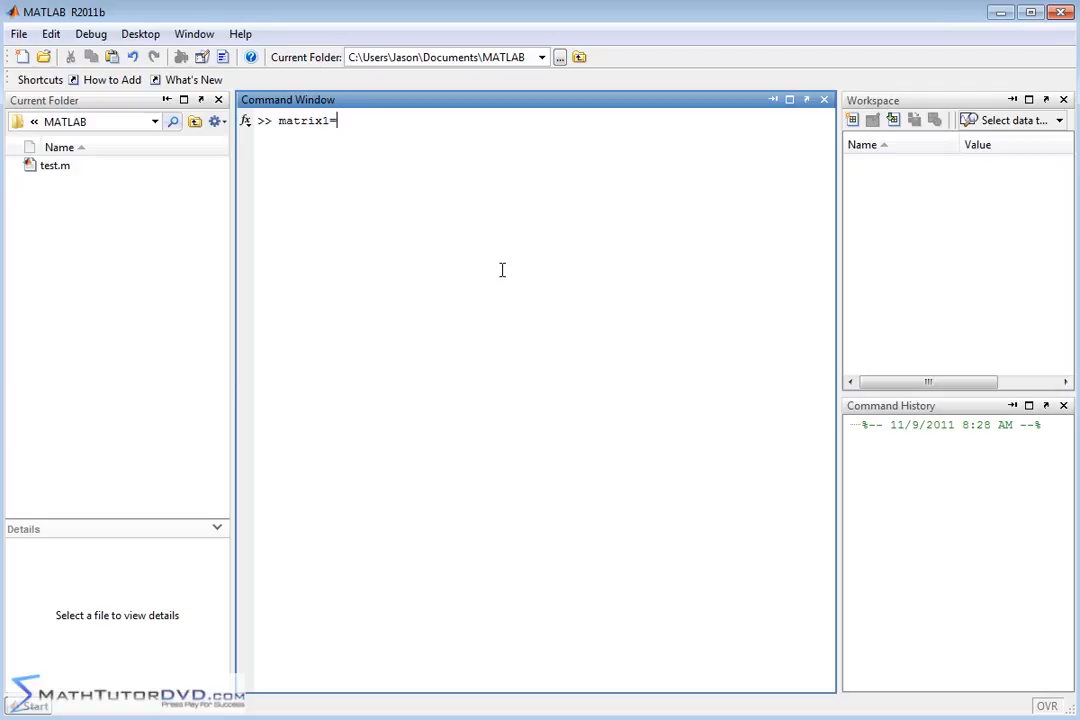
type("zeros")
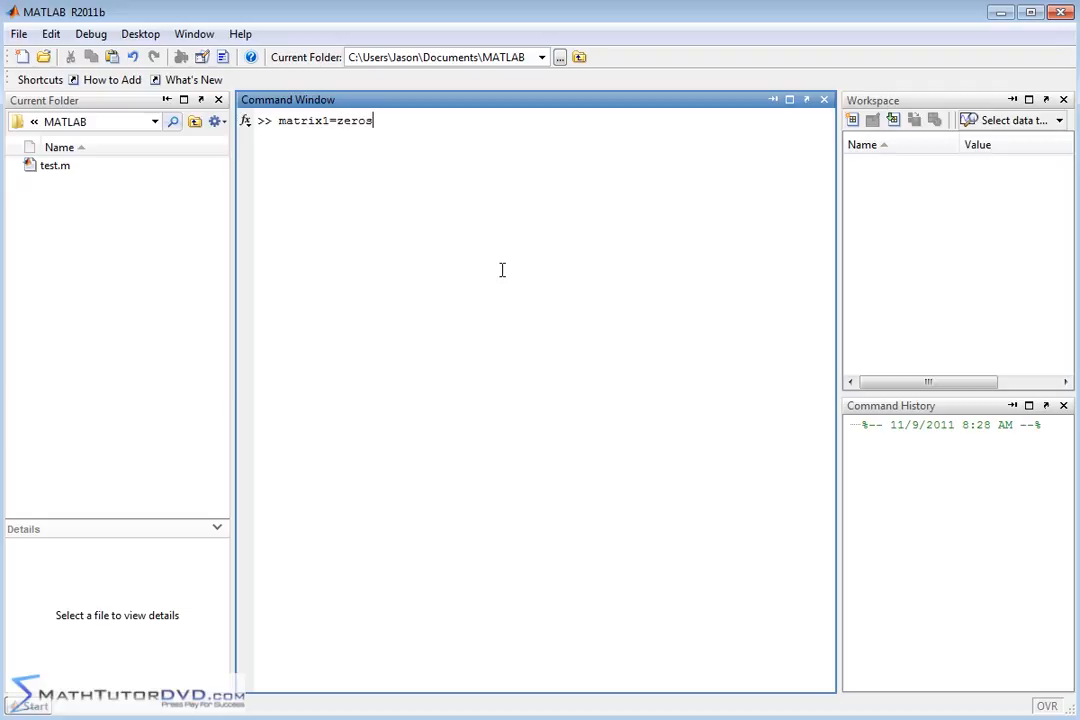
type("(")
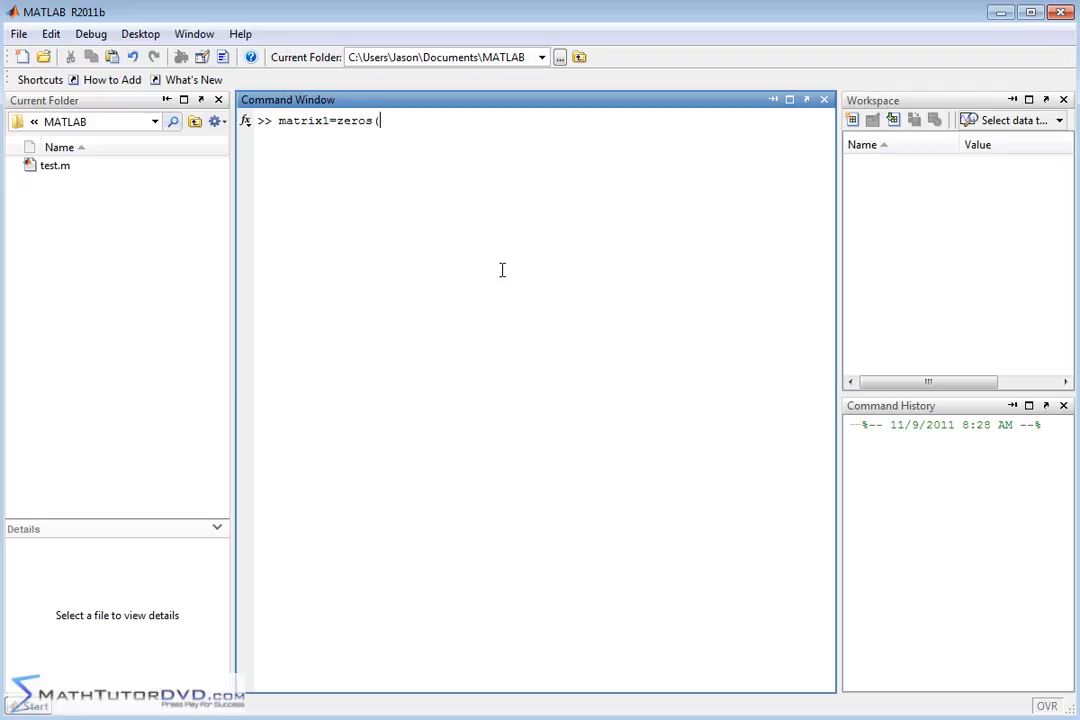
type("3,5")
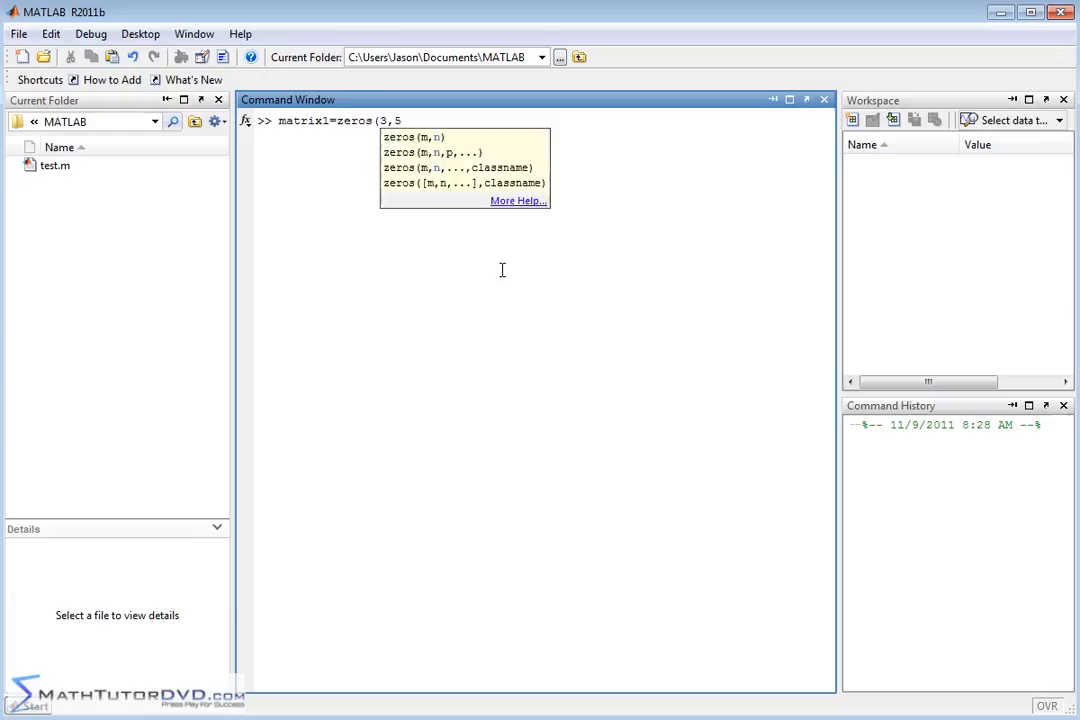
type(")")
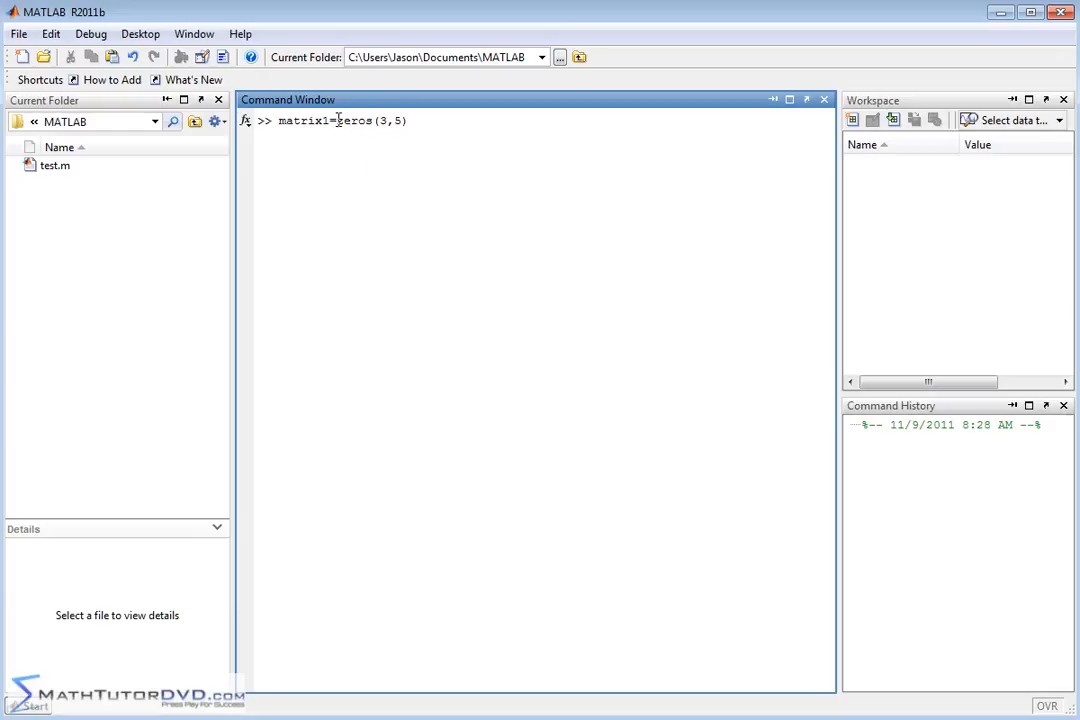
double_click(352, 120)
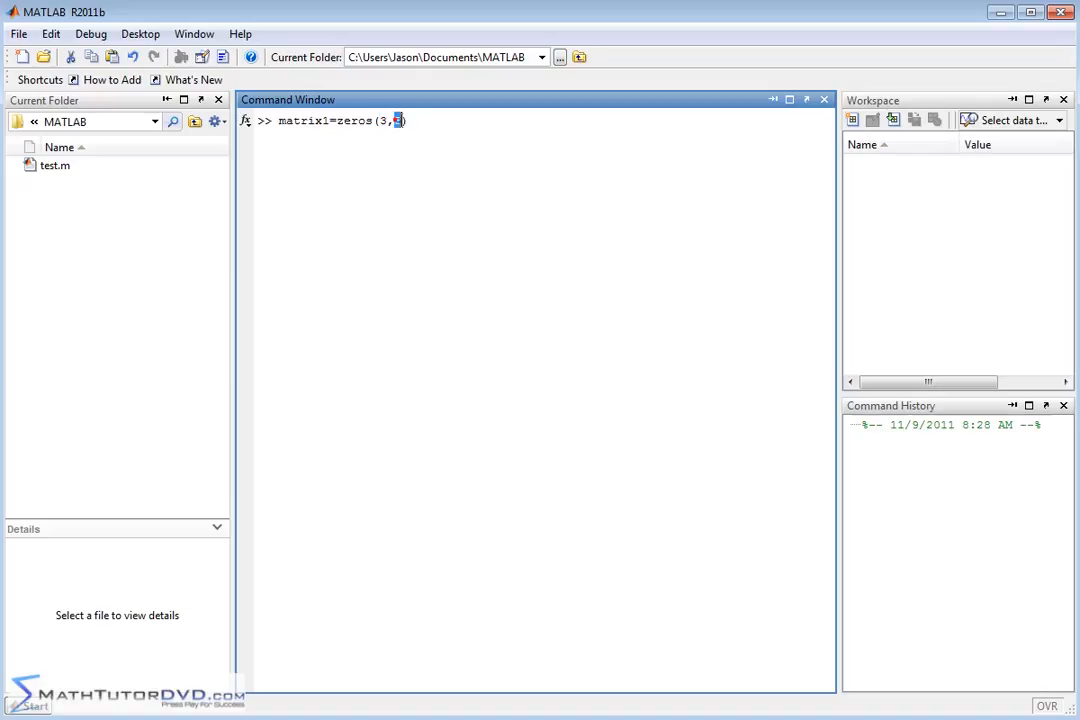
key("Return")
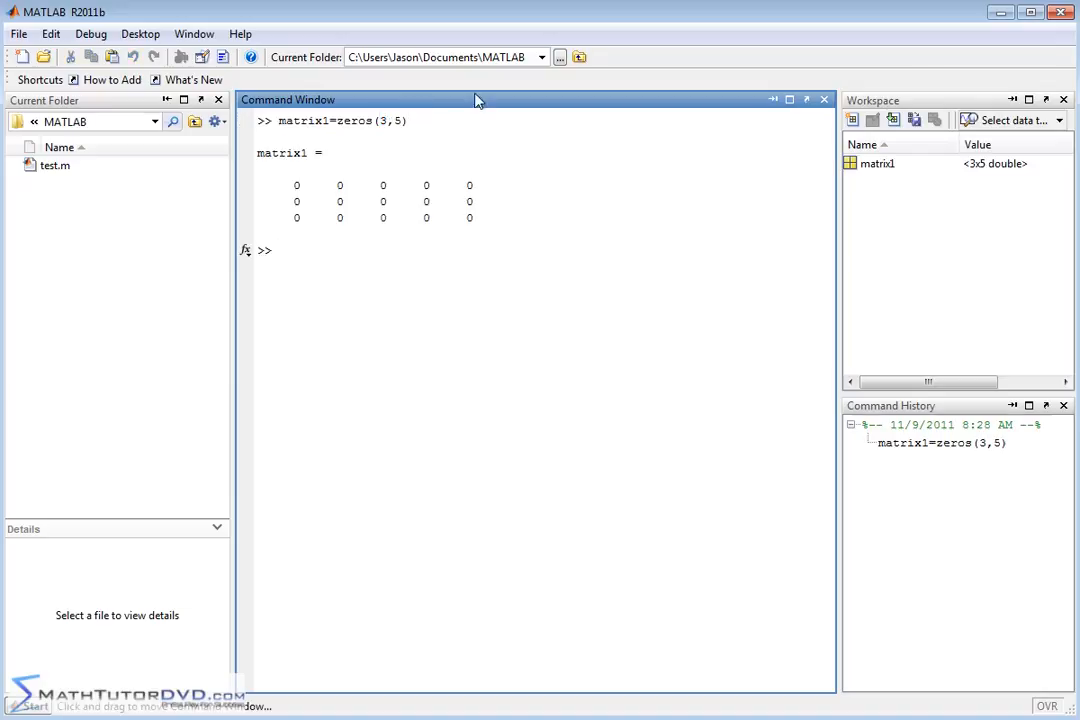
mouse_move(578, 304)
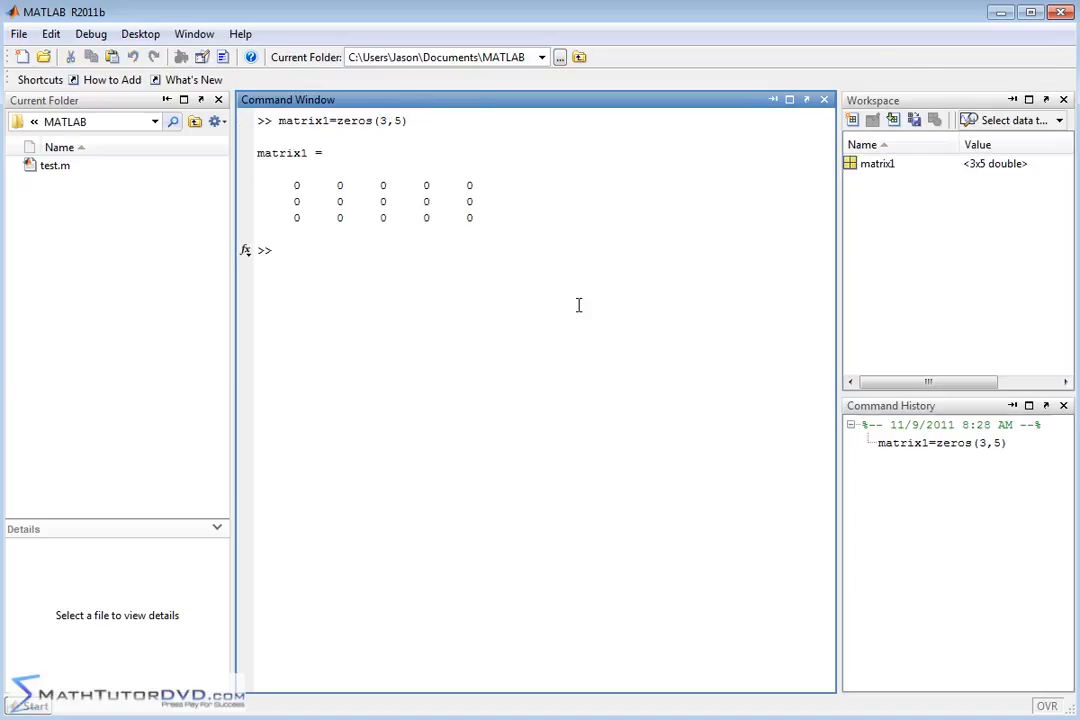
Redefine matrix1 as zeros(15,25), review the output, then clear the window with clc.
type("matrix1=zeros(3,5)")
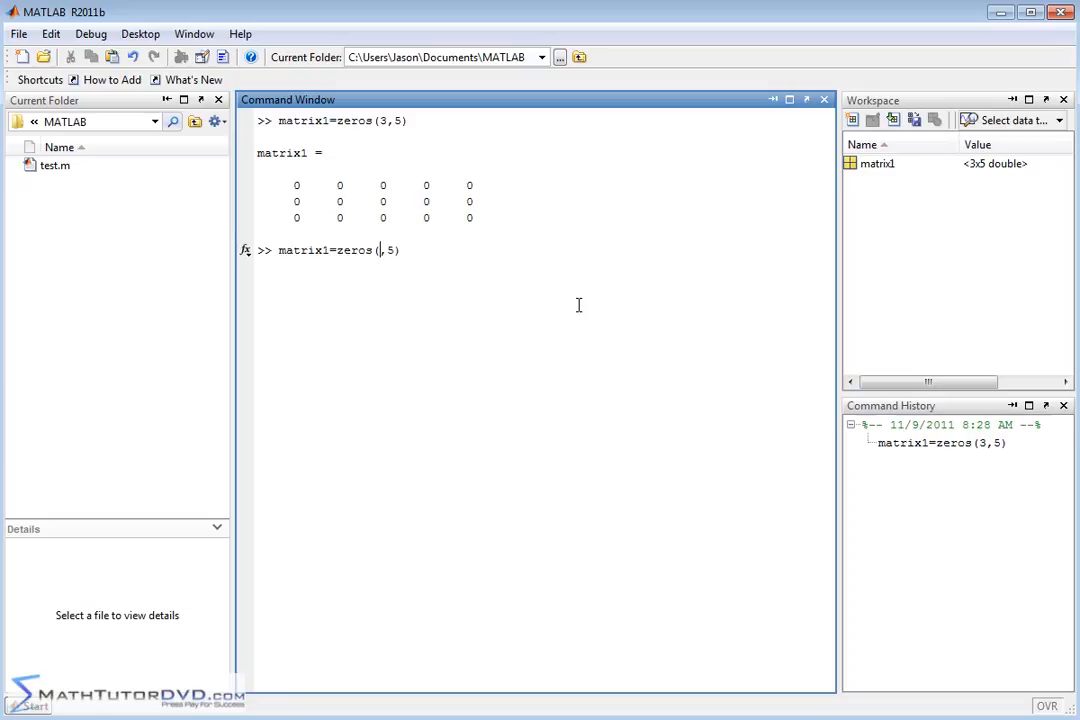
type("15")
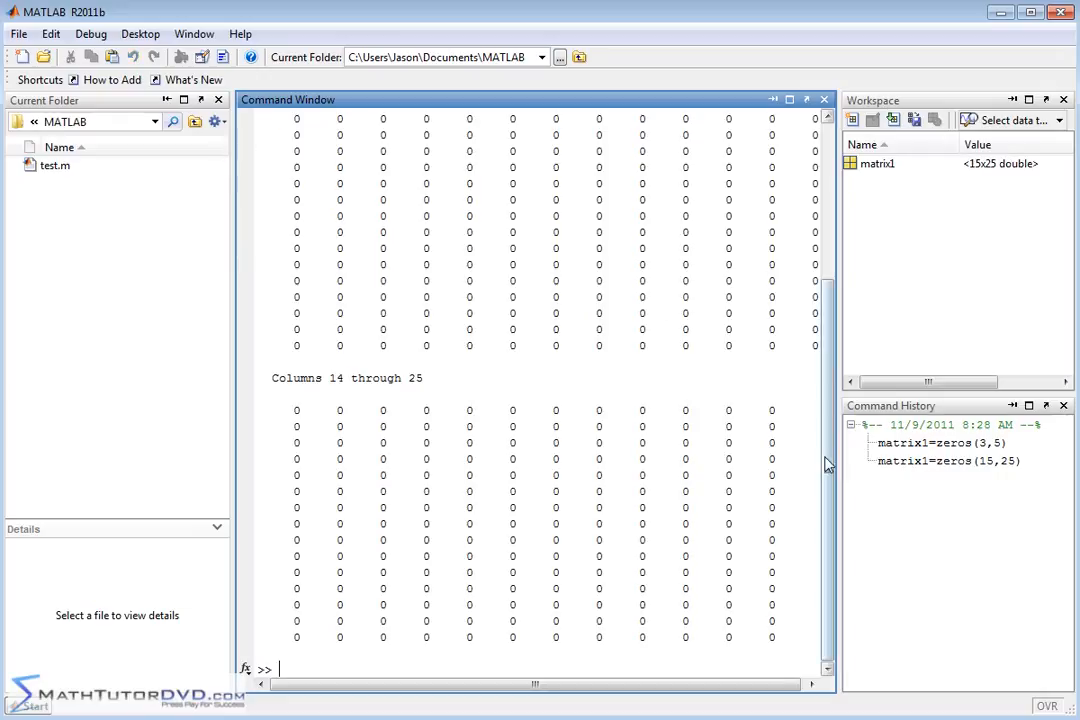
scroll("up", 3)
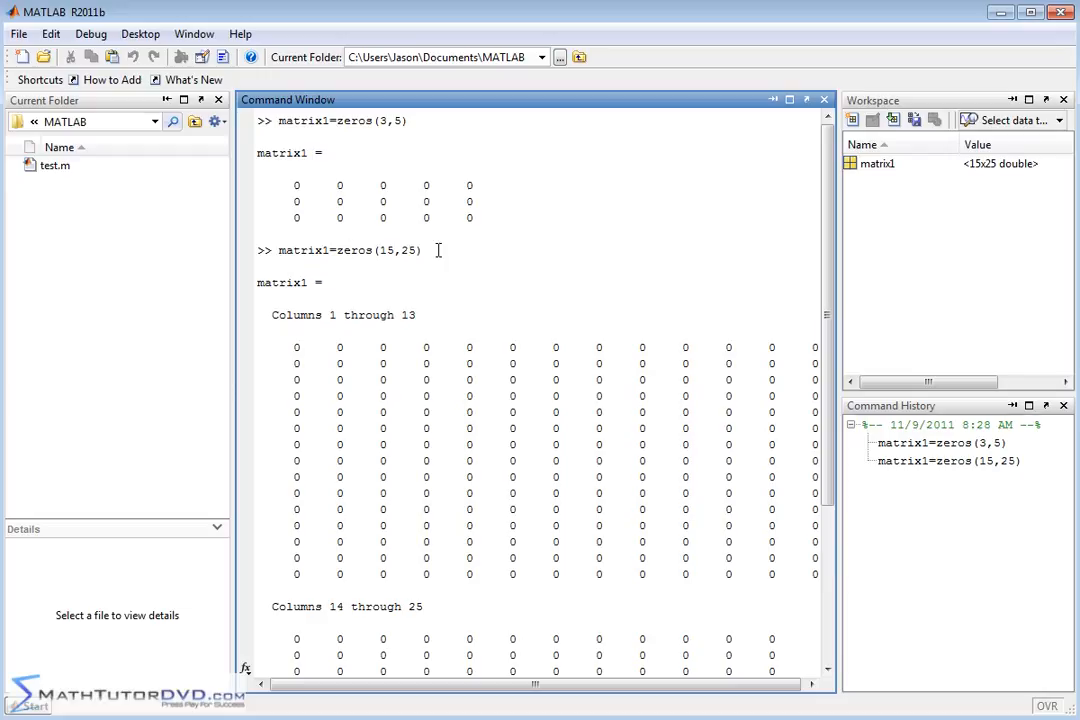
scroll("down", 3)
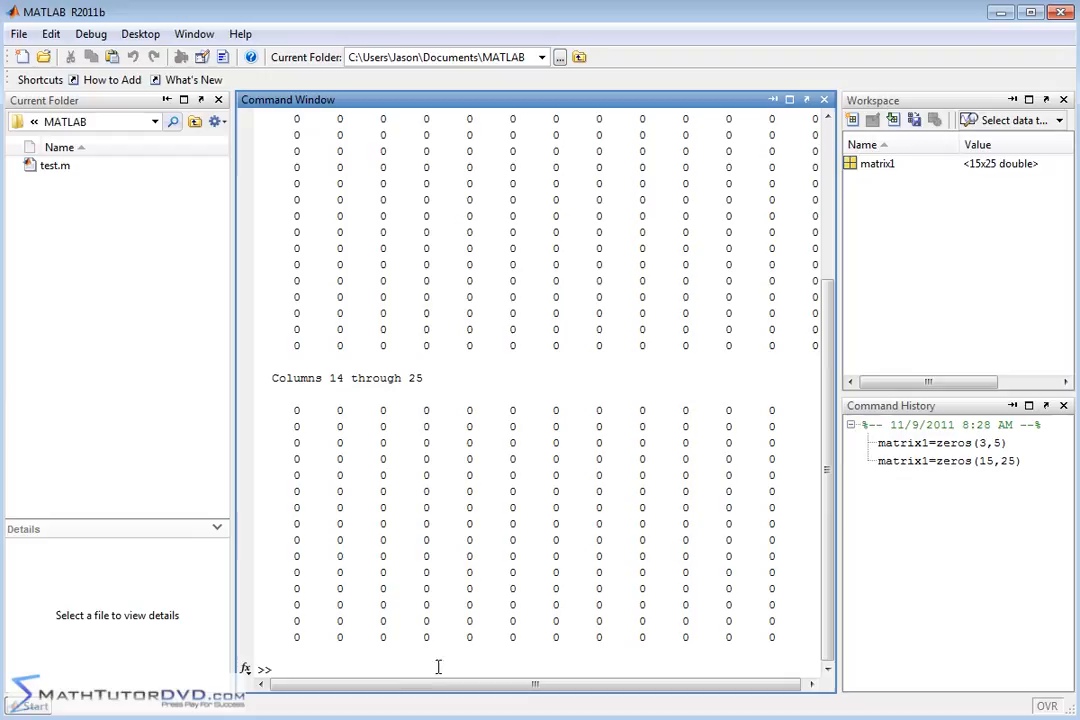
type("clc")
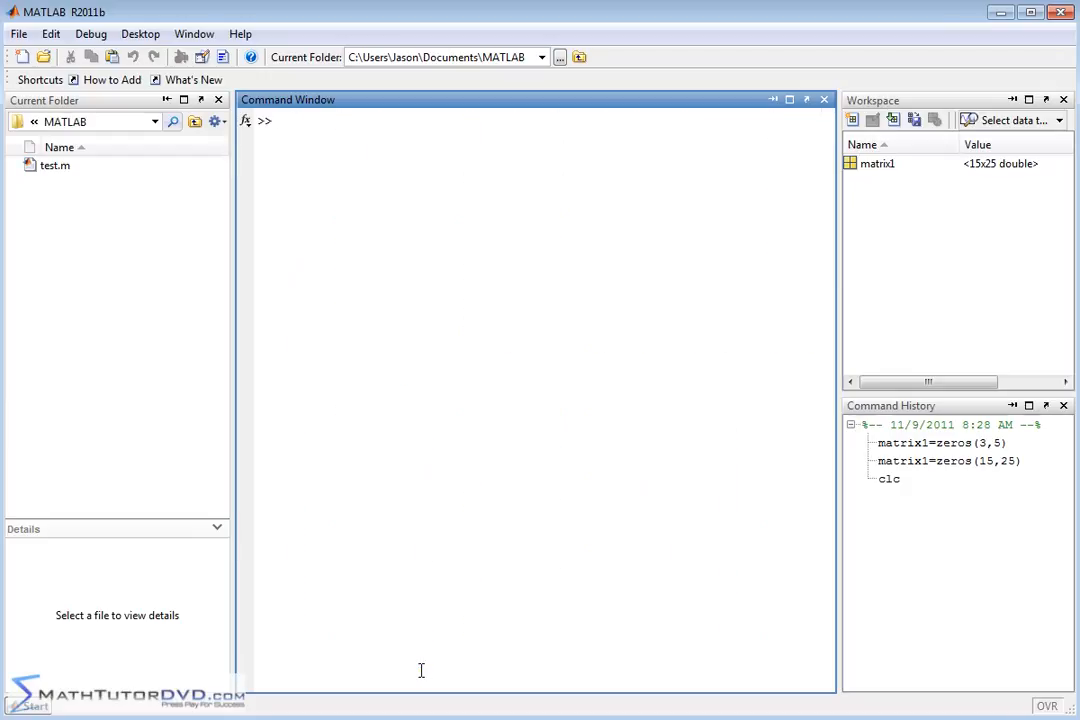
Create matrix2 as a 4-by-4 matrix of ones with matrix2=ones(4,4).
type("matrix2")
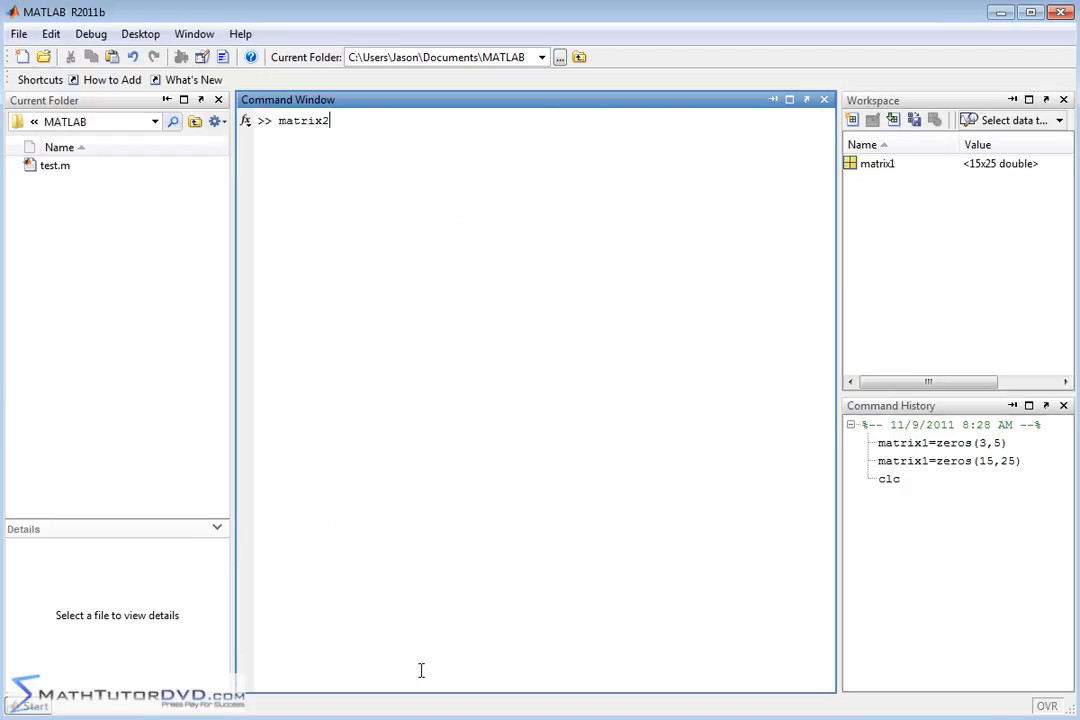
type("=")
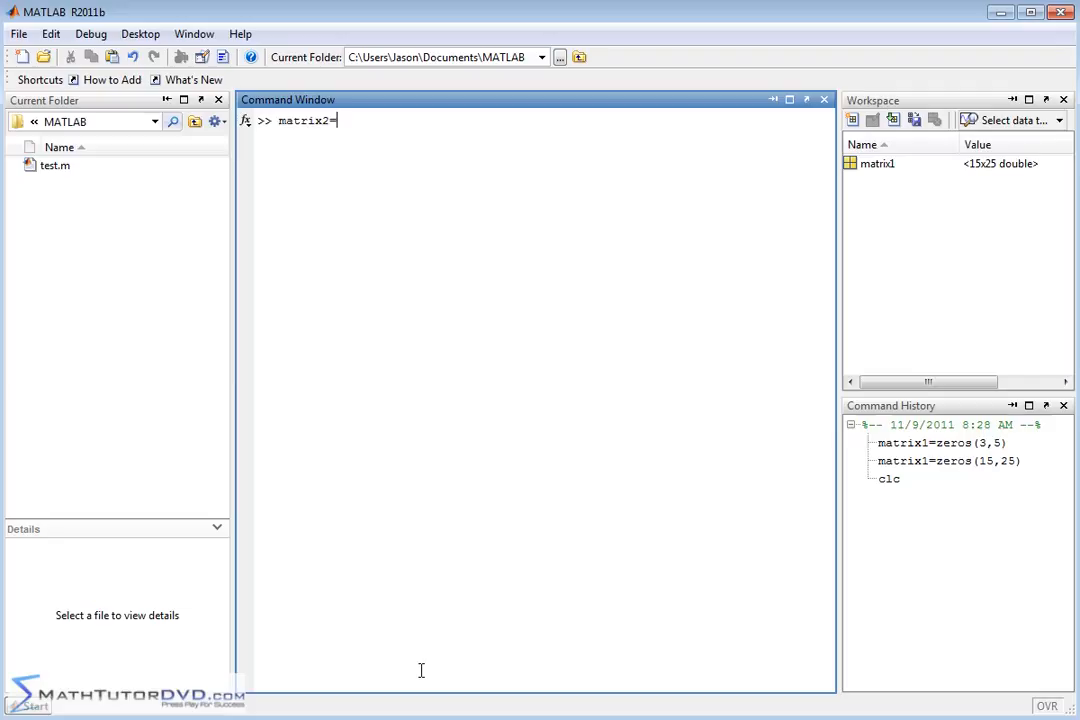
type("on")
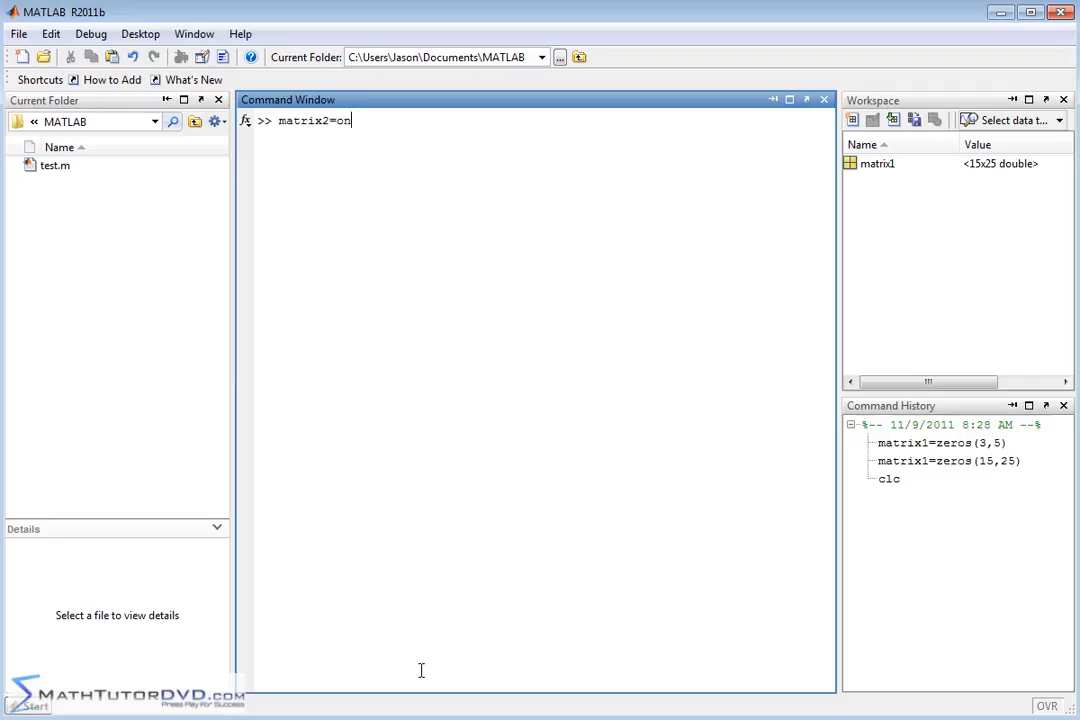
type("es(")
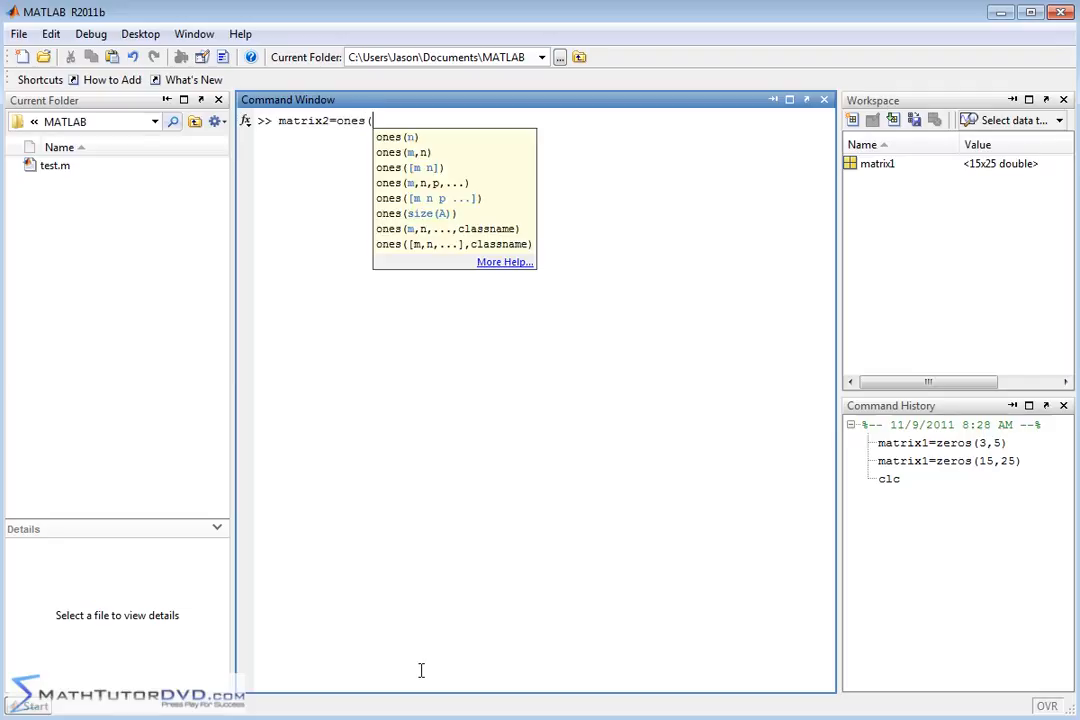
type("4,4)")
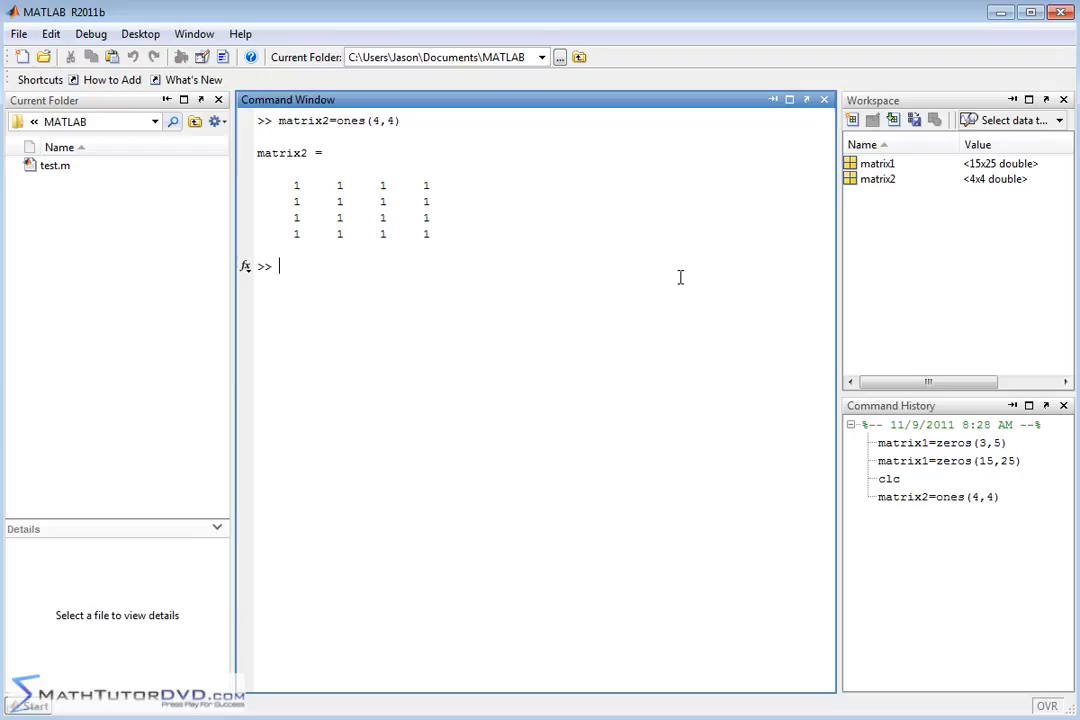
Recall matrix2=ones(4,4), change it to ones(7,4) and clear the window with clc.
type("matrix2=ones(4,4)")
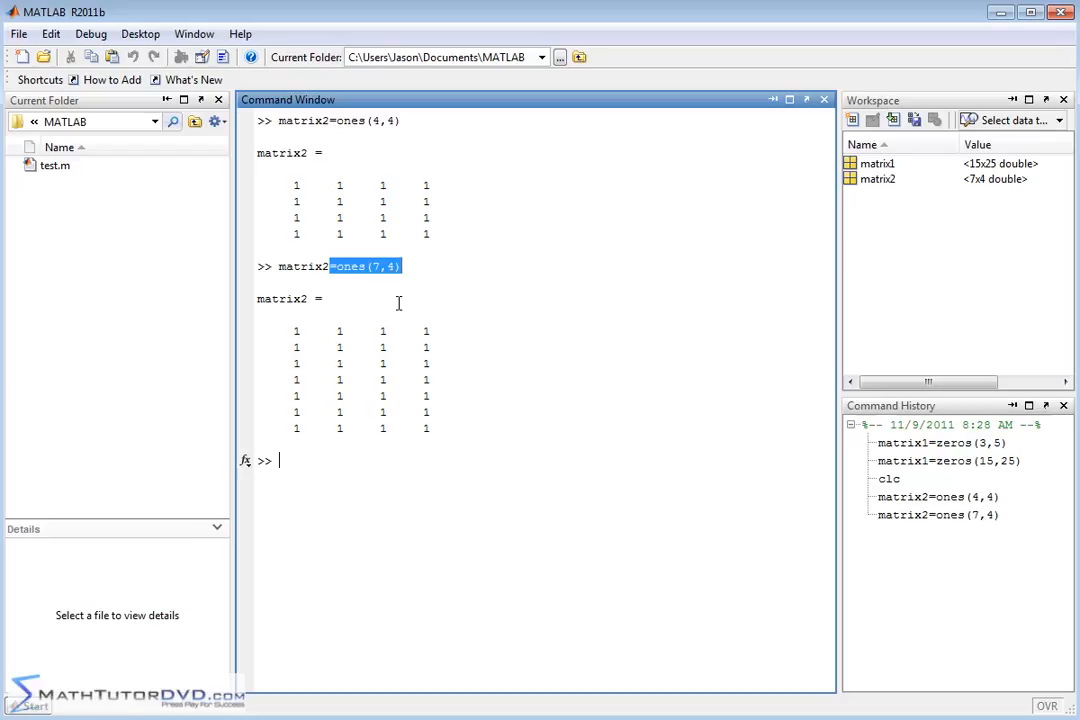
mouse_move(350, 422)
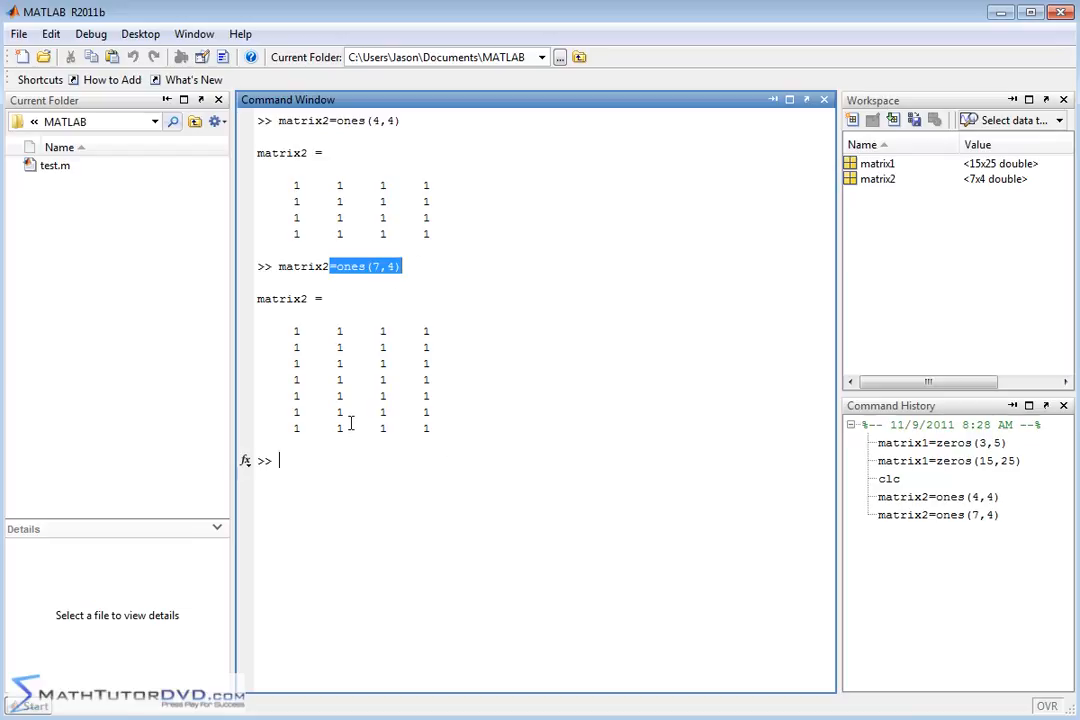
mouse_move(324, 458)
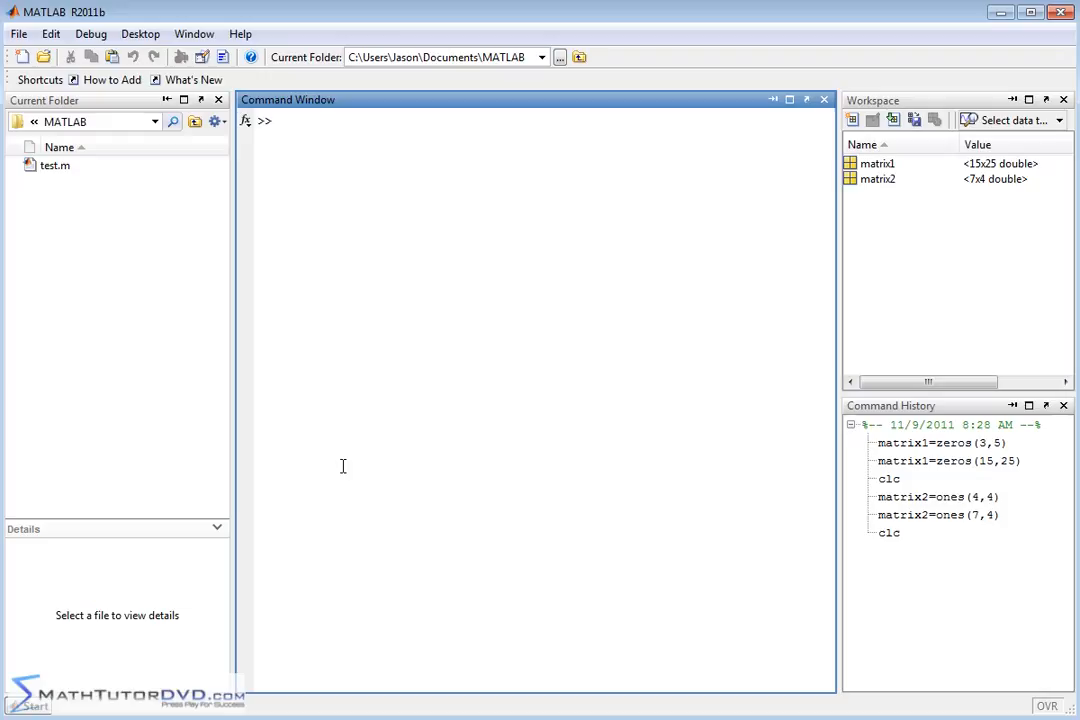
Create matrix3 as a 5-by-5 identity matrix with matrix3=eye(5,5), then recall the command.
type("eye")
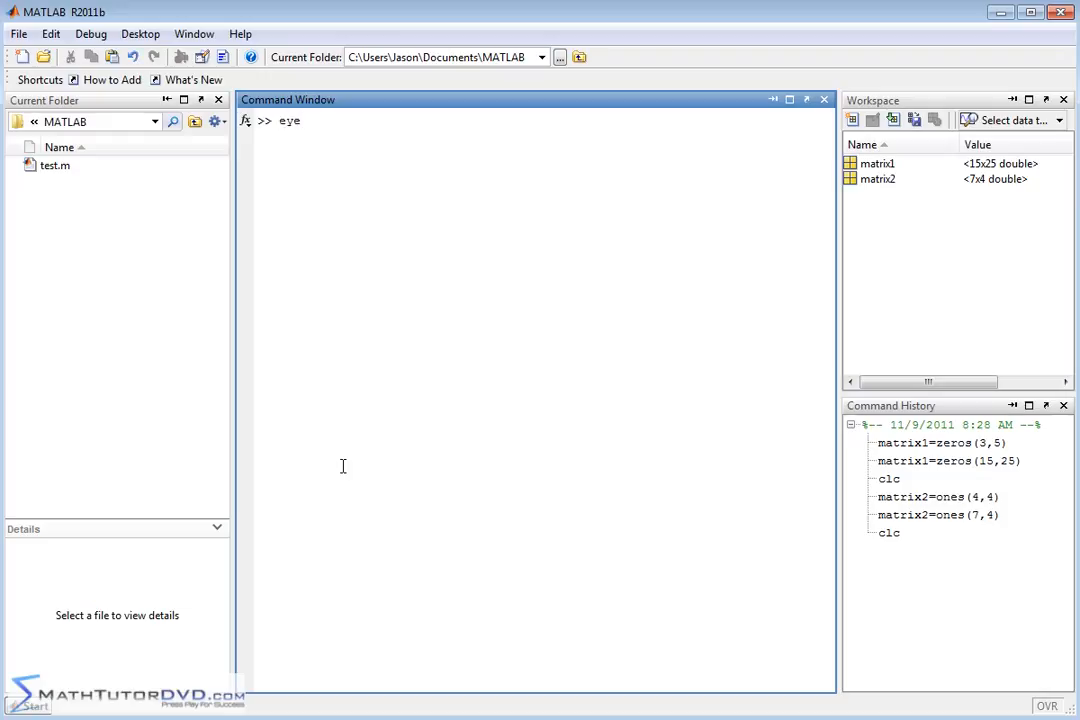
type("matr")
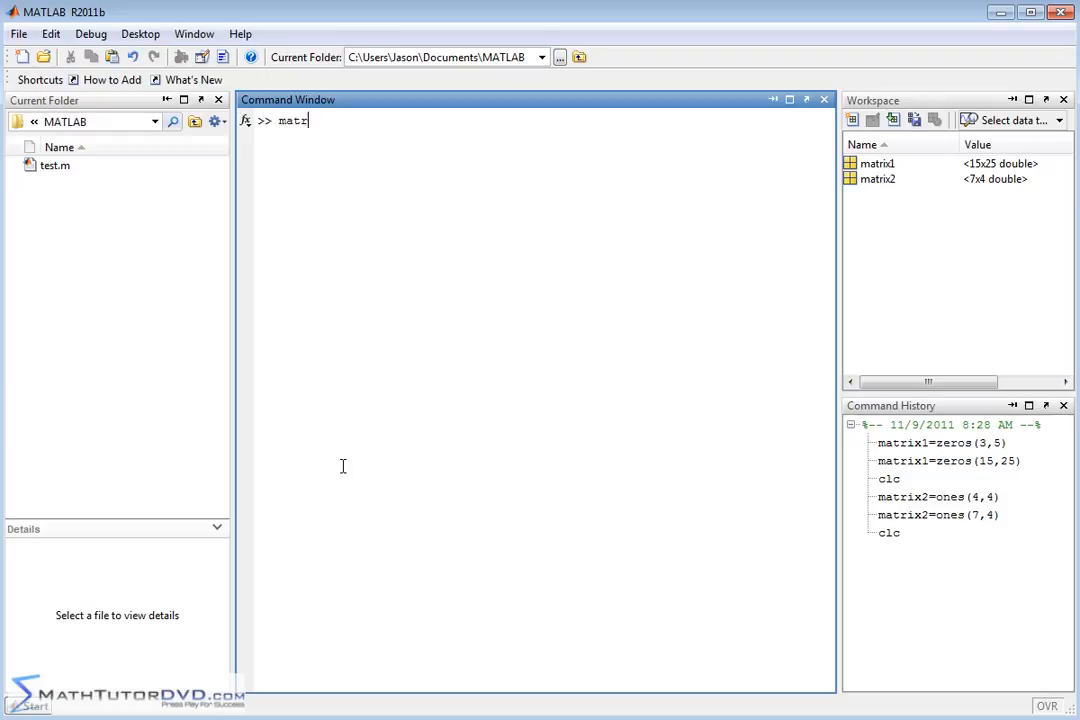
type("ix3=")
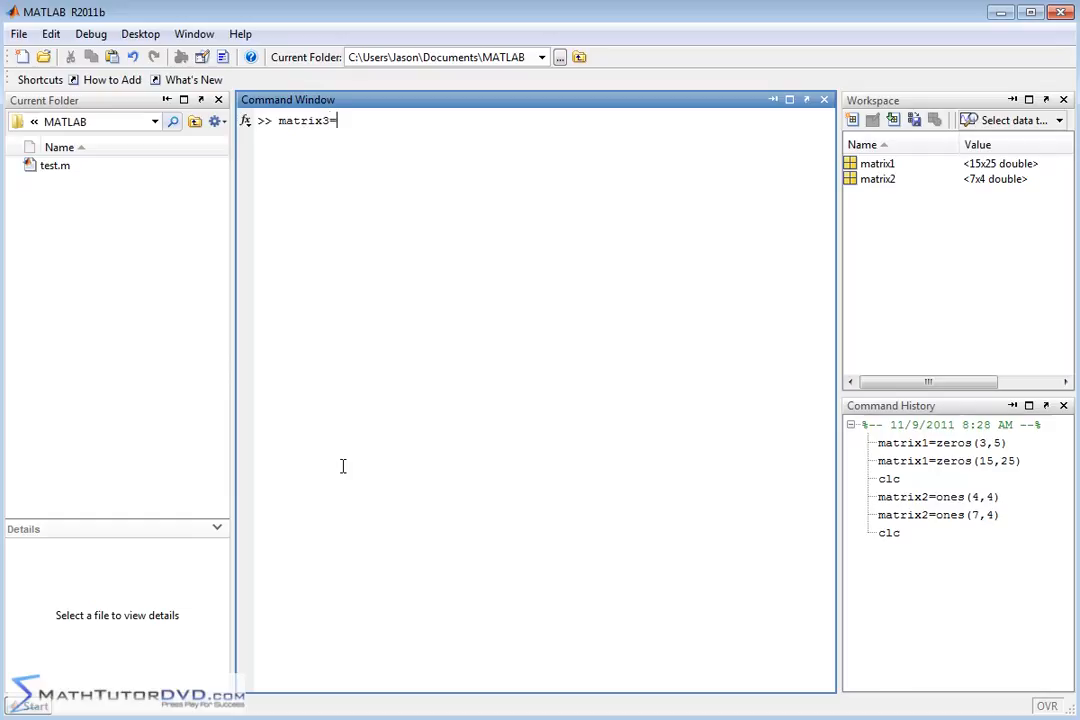
type("eye")
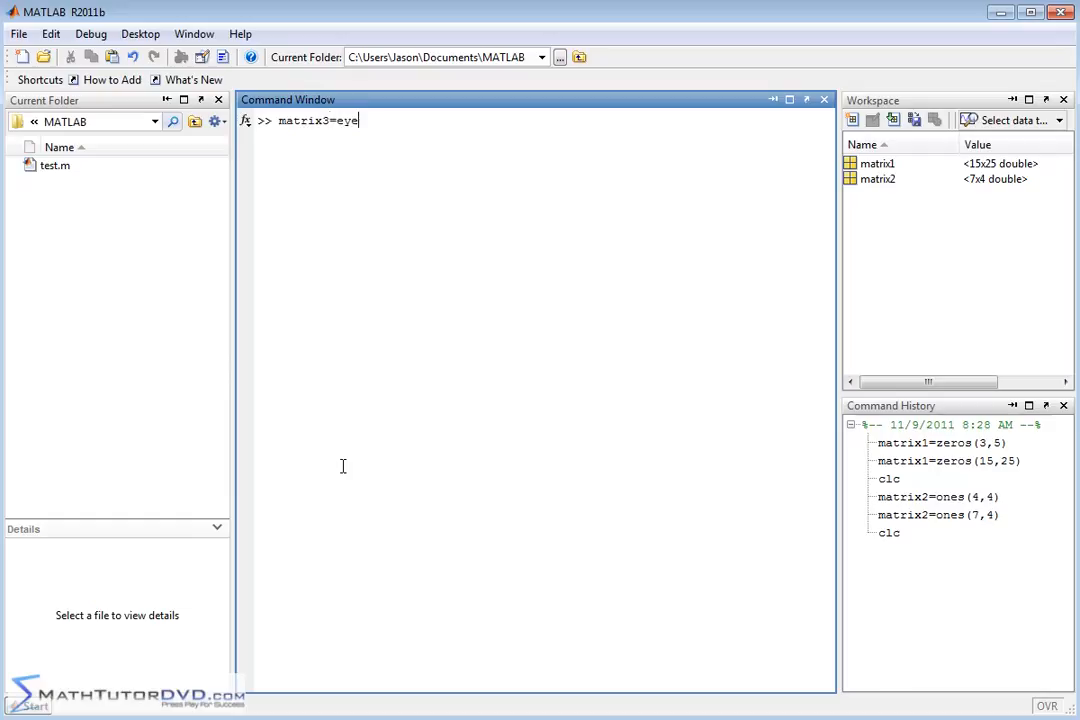
type("(")
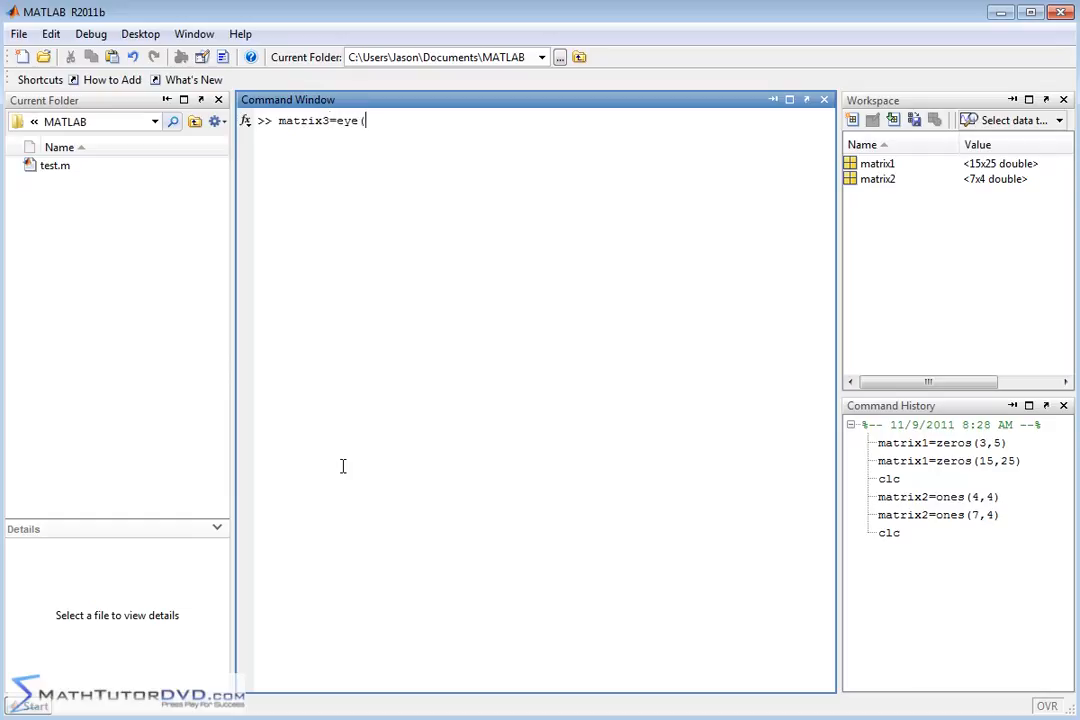
type("5,5")
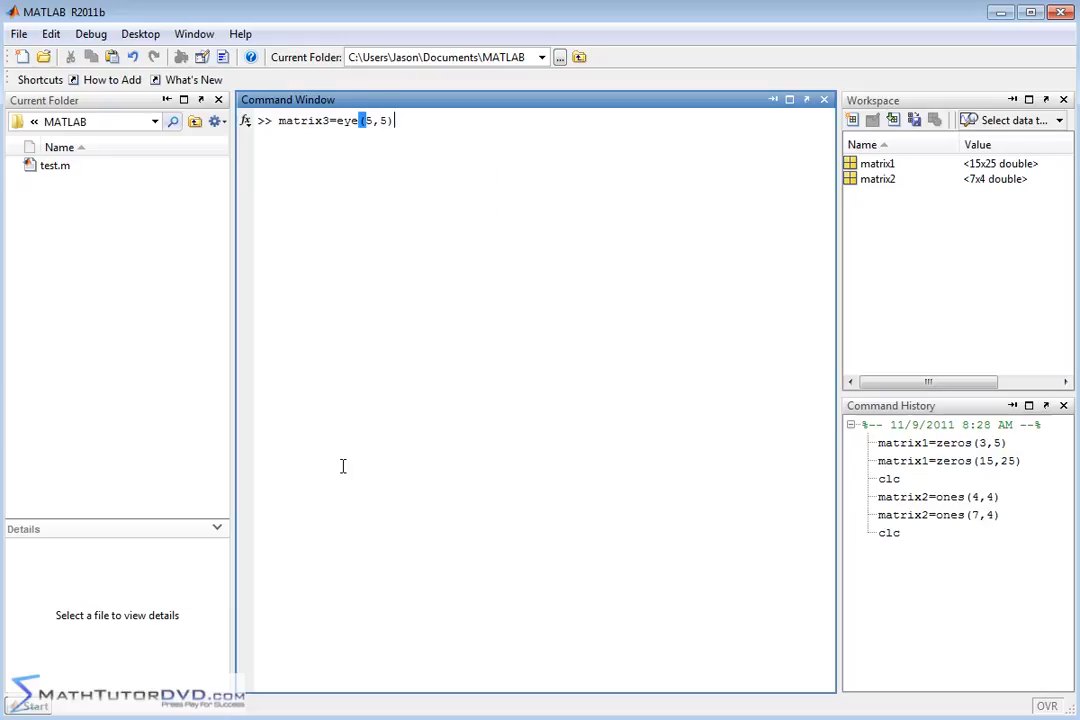
key("Return")
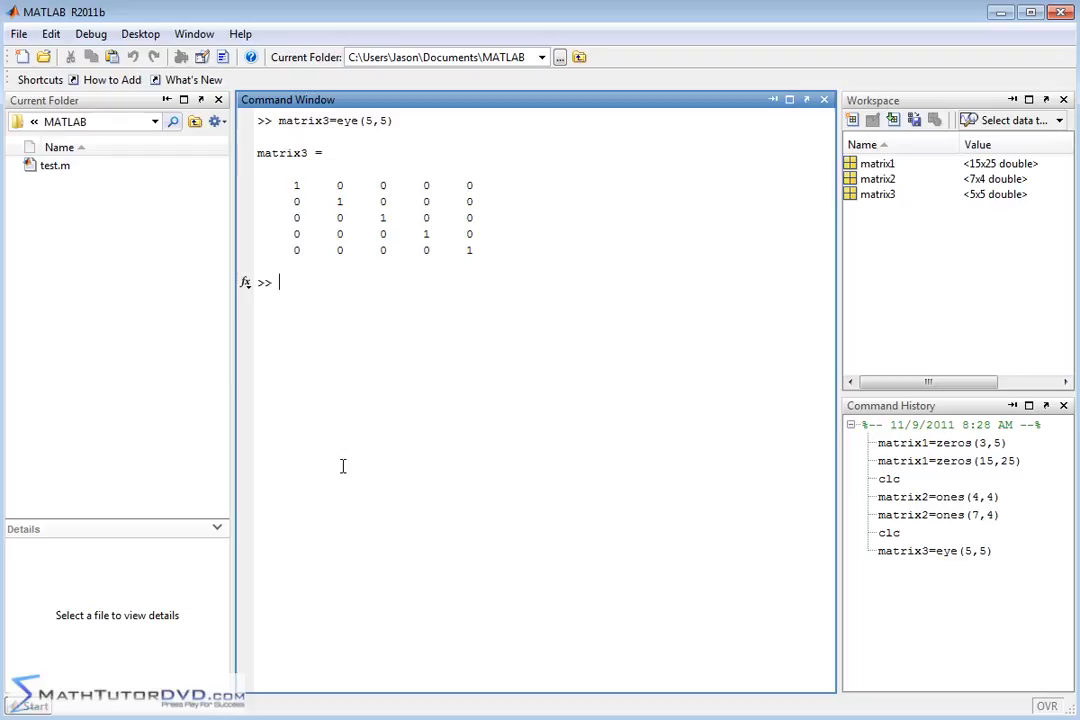
mouse_move(284, 228)
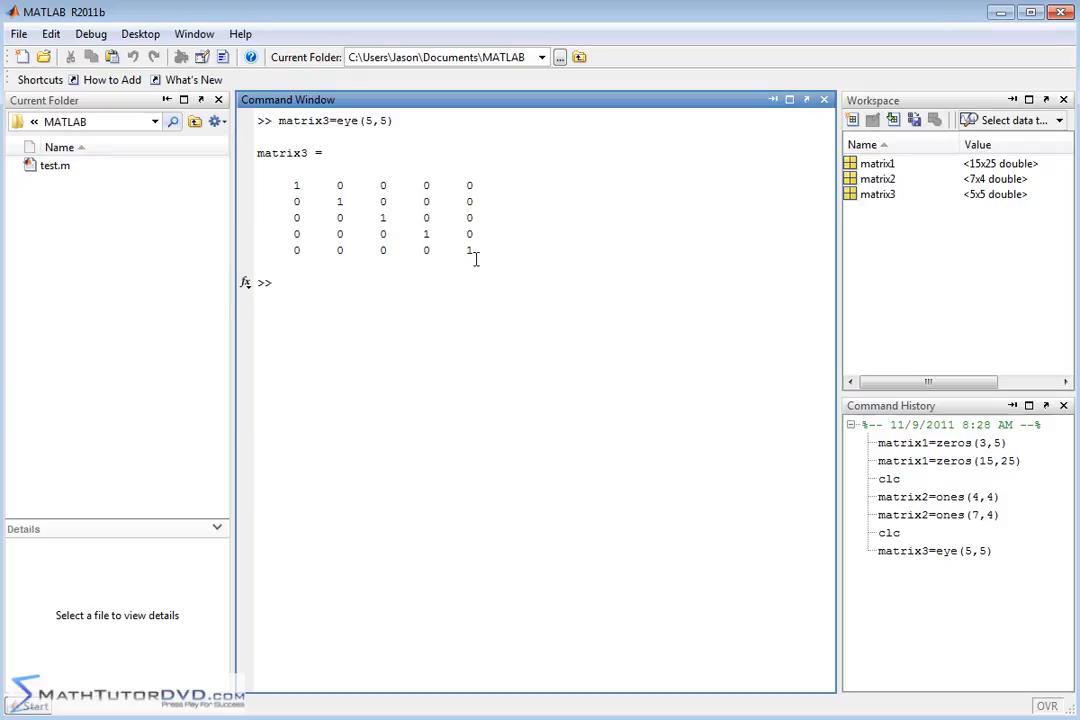
type("matrix3=eye(5,5)")
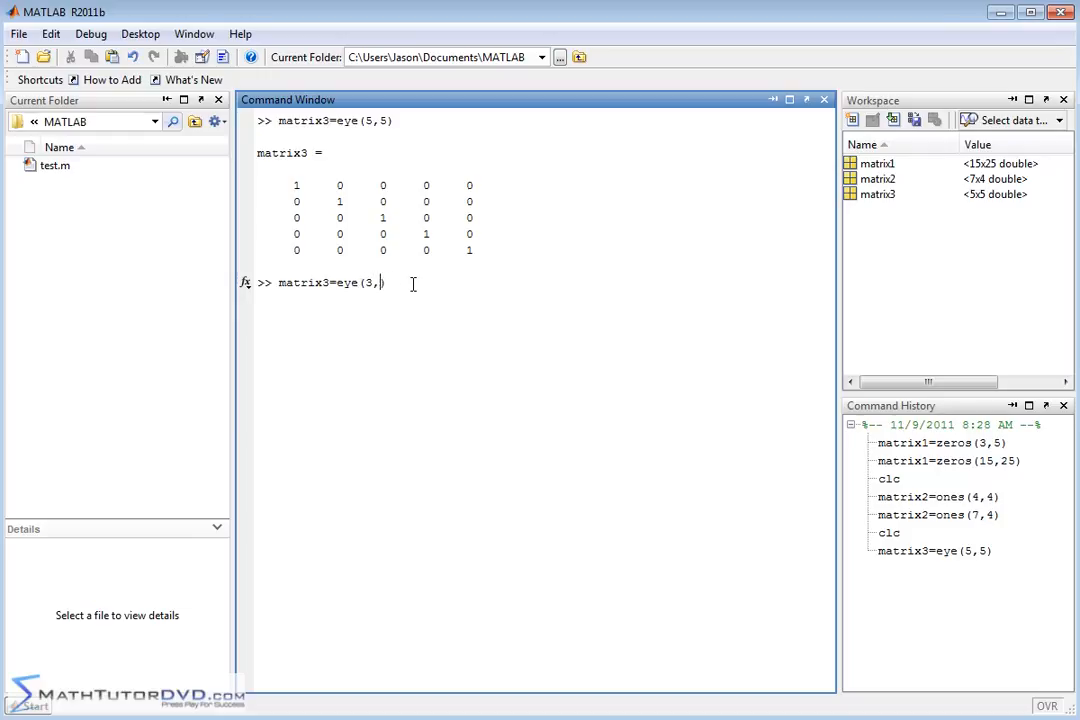
Reassign matrix3 to a 3-by-3 identity matrix with eye(3,3).
key("Return")
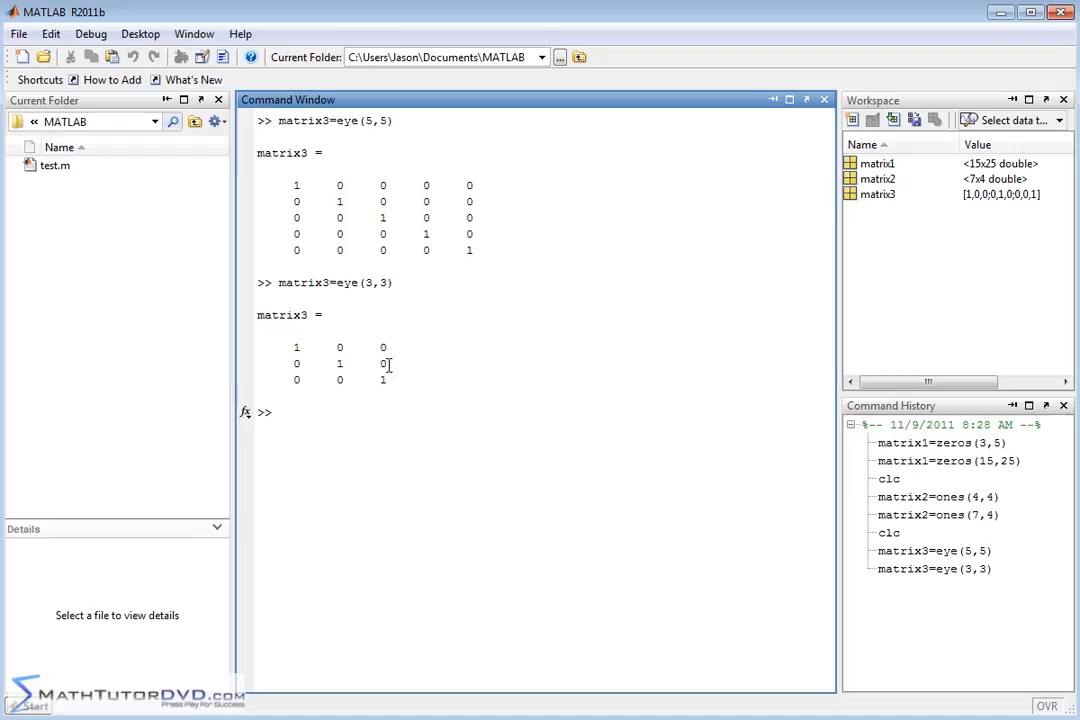
mouse_move(316, 348)
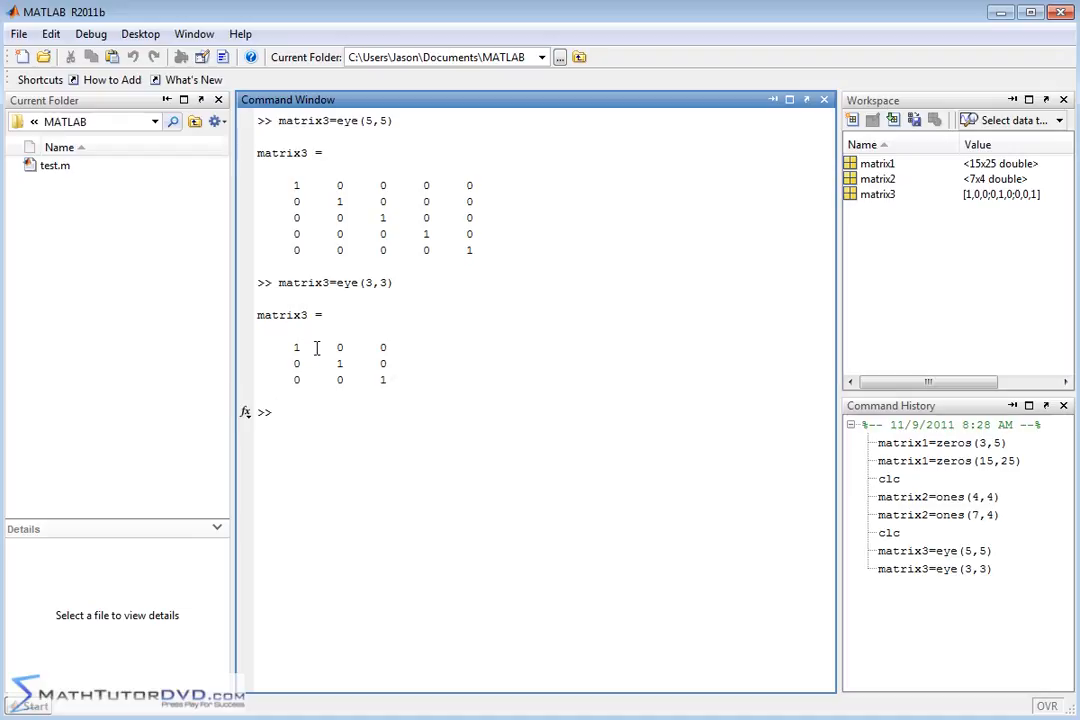
mouse_move(408, 404)
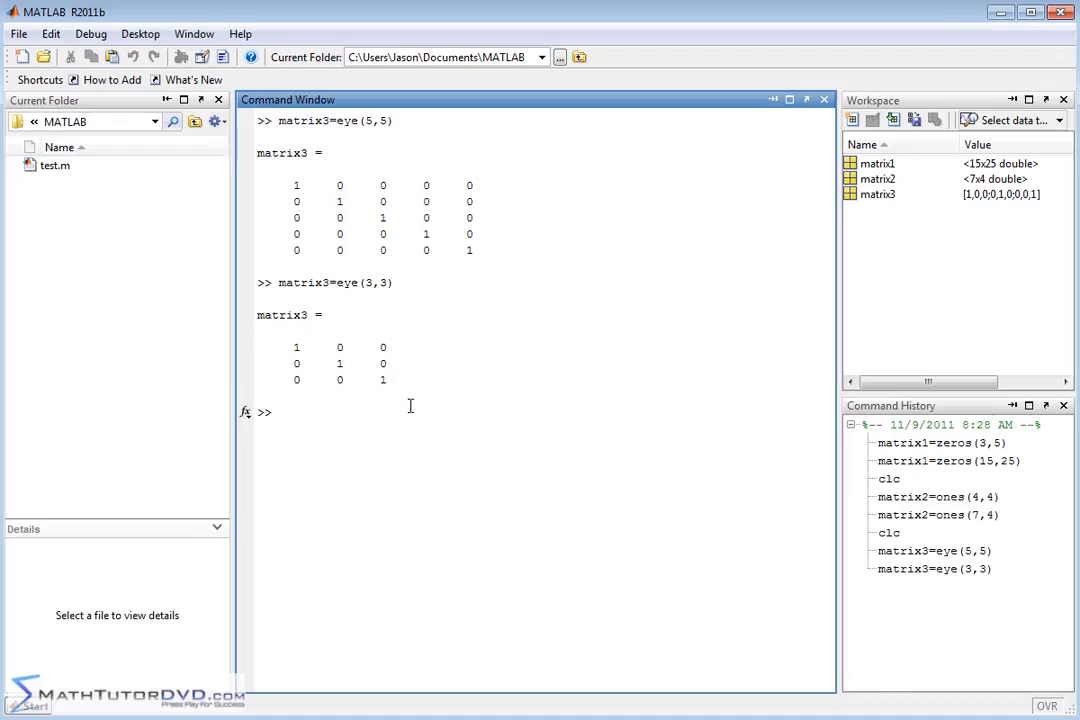
mouse_move(476, 412)
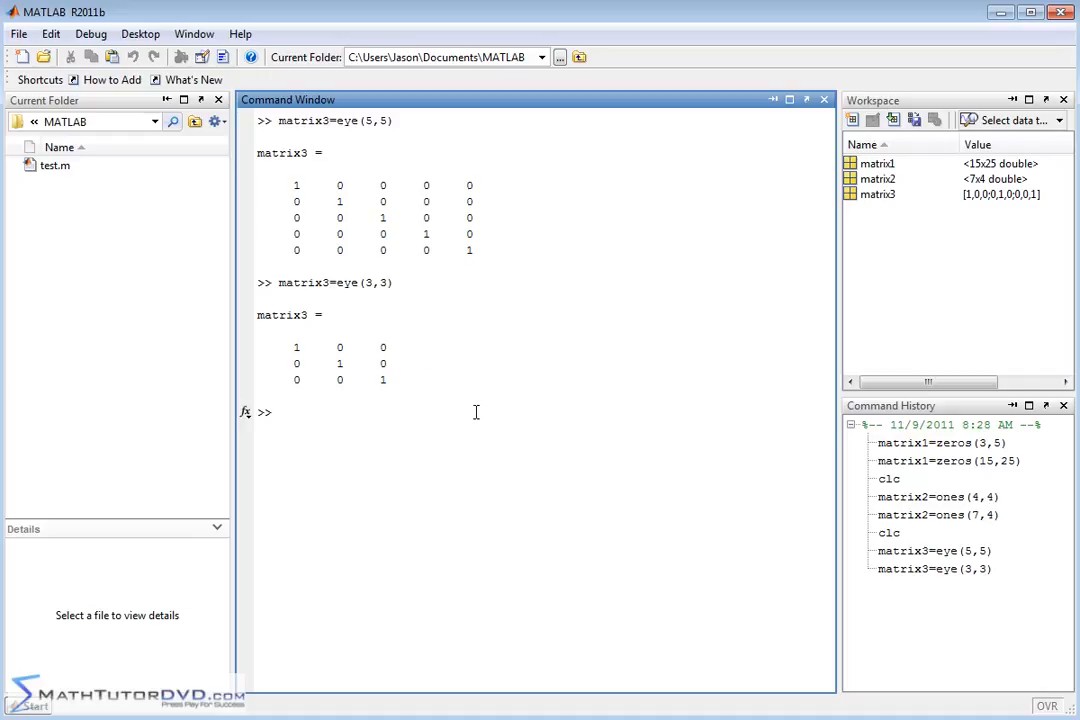
Reassign matrix3 to non-square eye matrices of size 4-by-2 and then 3-by-7.
type("matrix3=eye(3,3)")
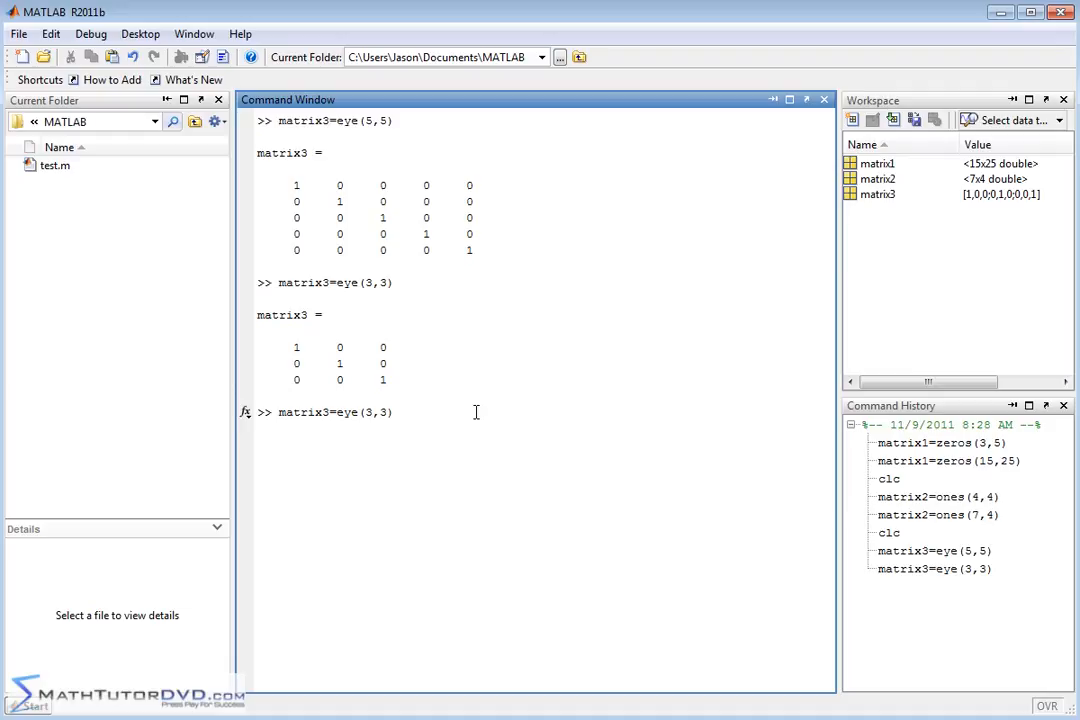
type("4")
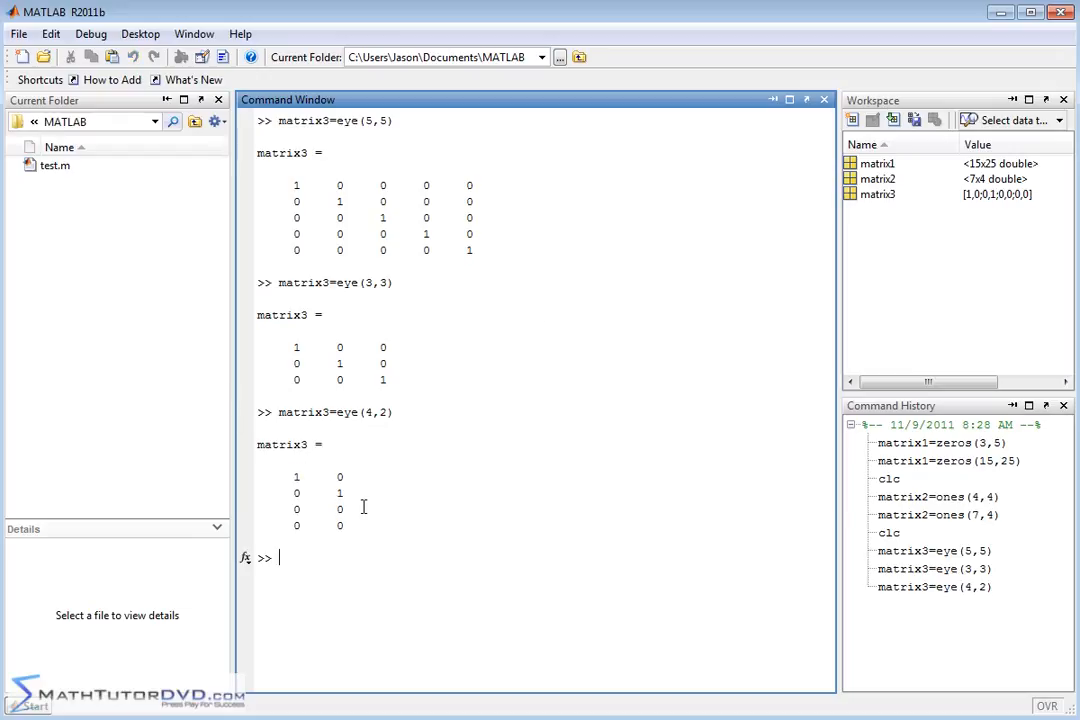
type("matrix3=eye(4,2)")
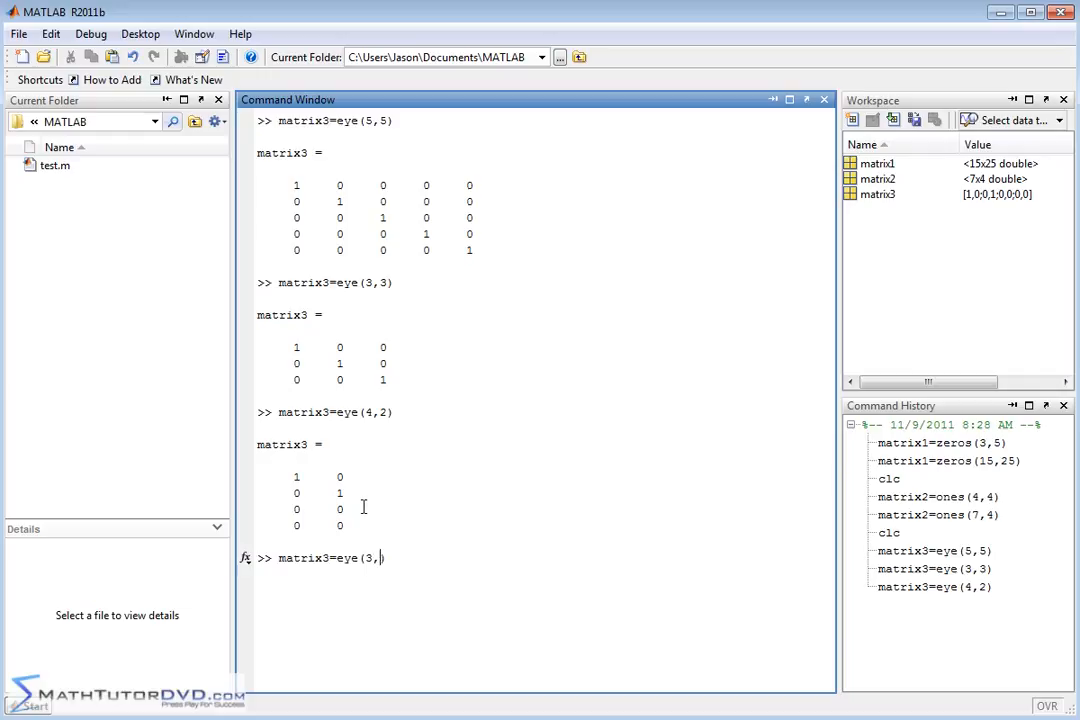
type("7)")
key("Return")
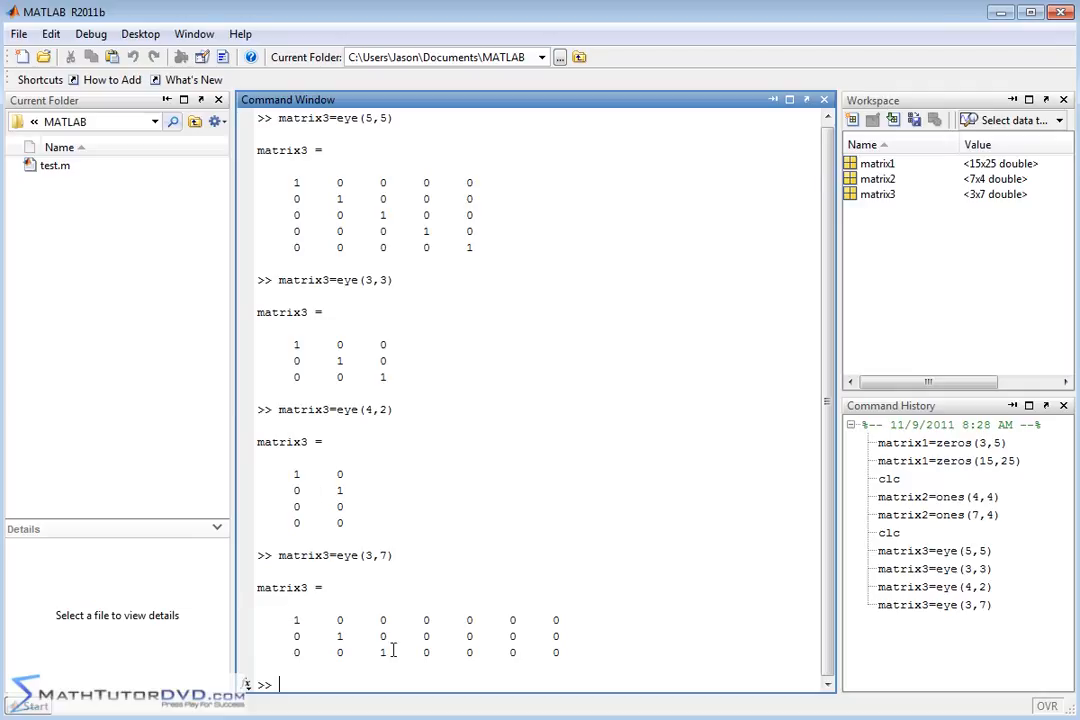
mouse_move(462, 240)
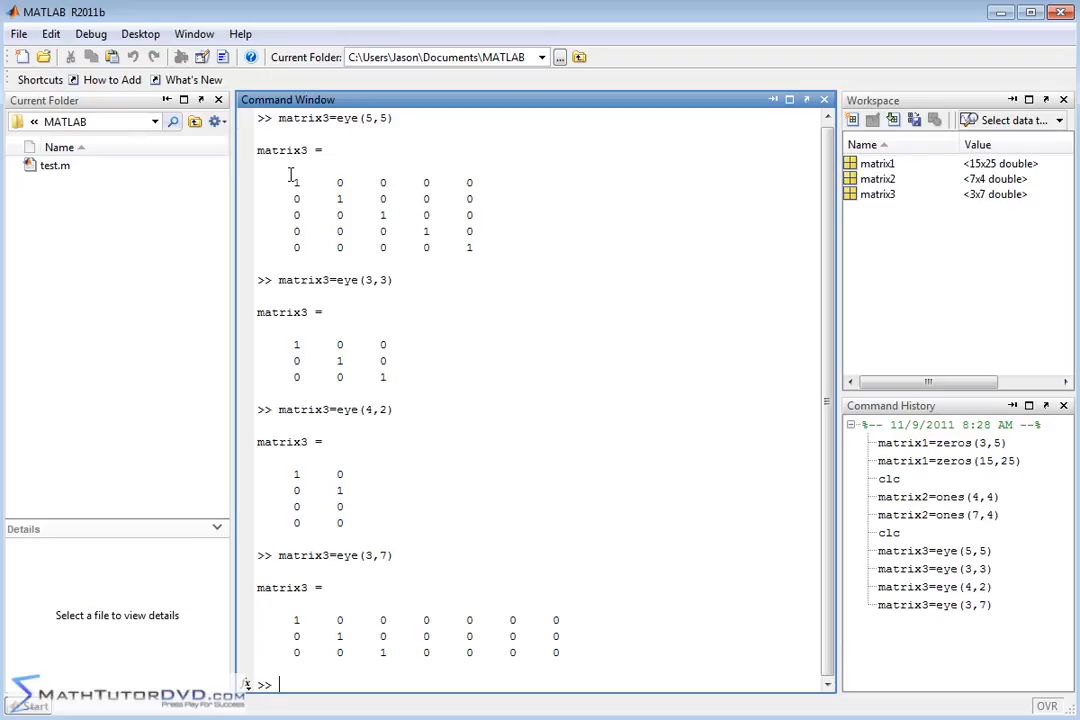
mouse_move(458, 220)
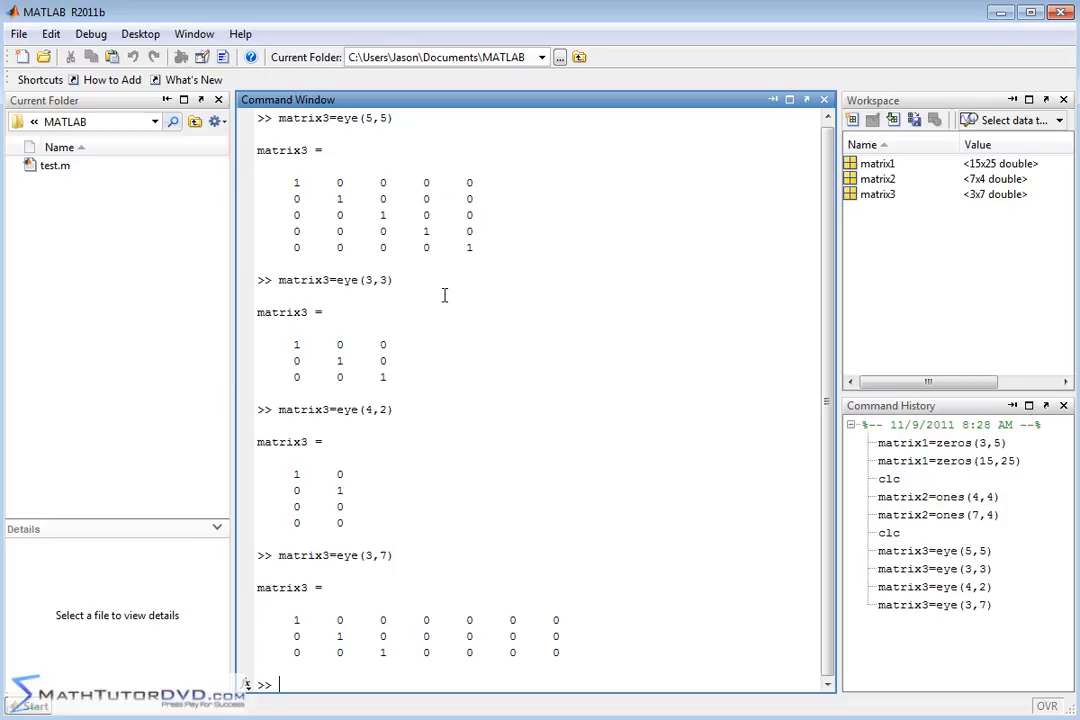
mouse_move(312, 176)
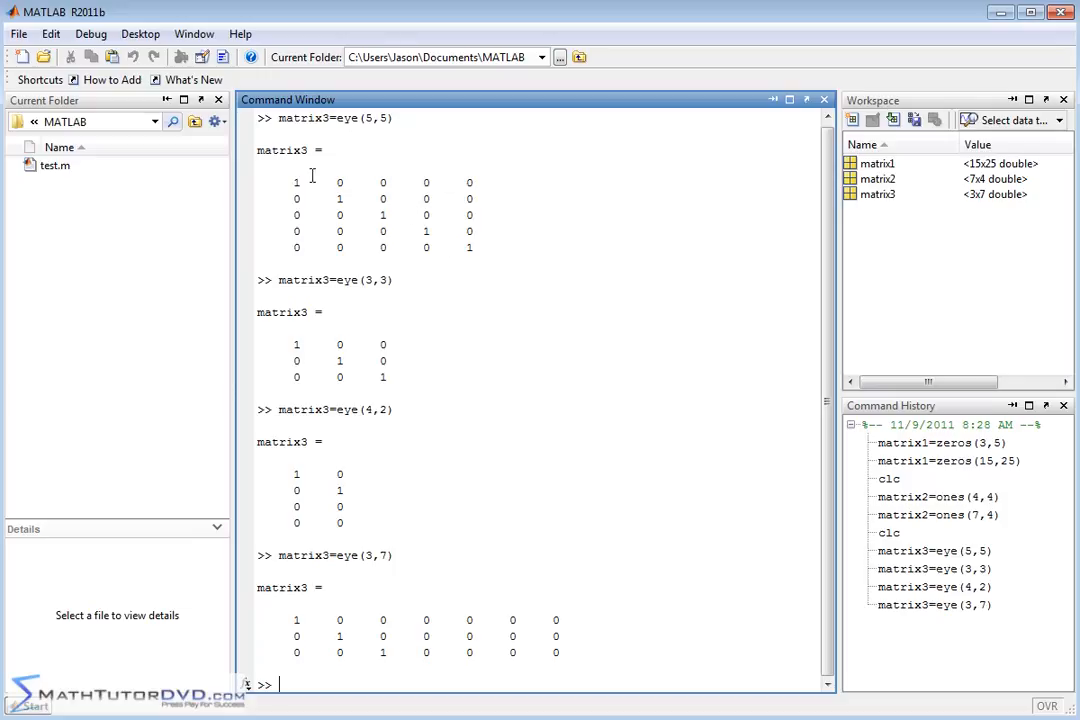
mouse_move(324, 188)
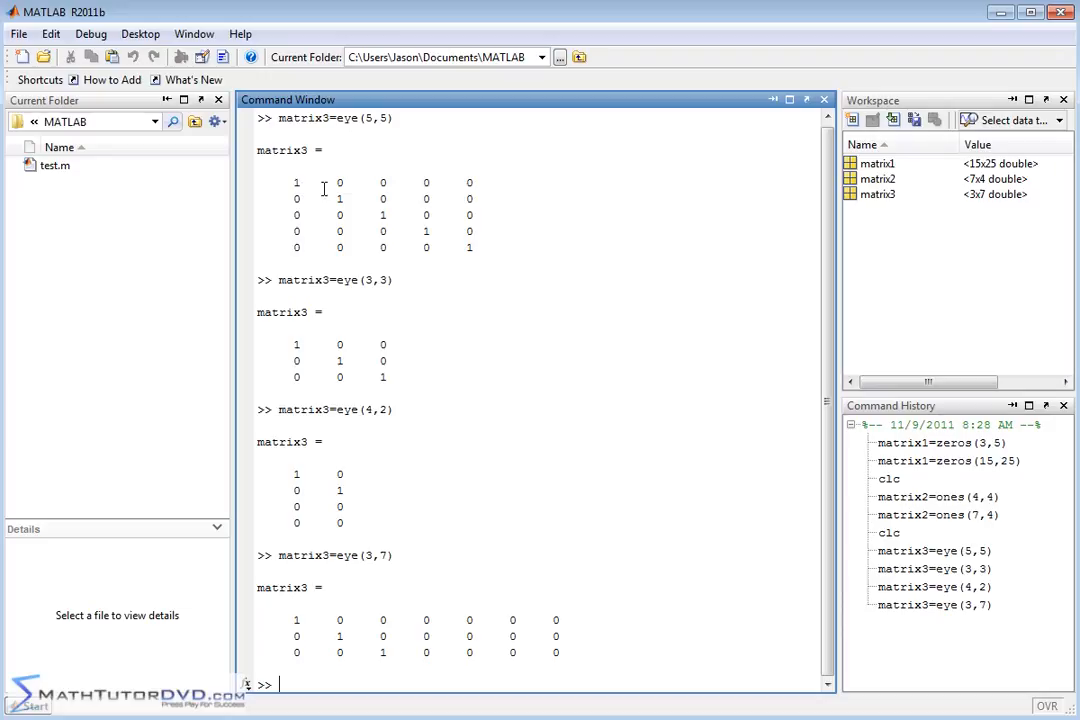
mouse_move(356, 312)
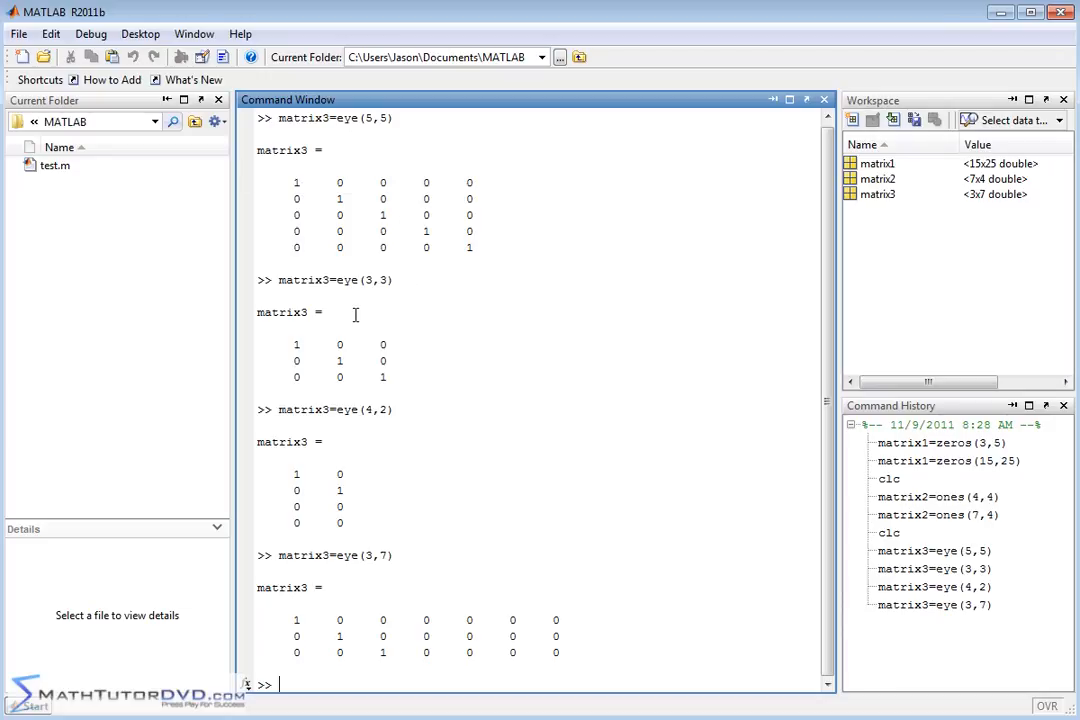
mouse_move(278, 214)
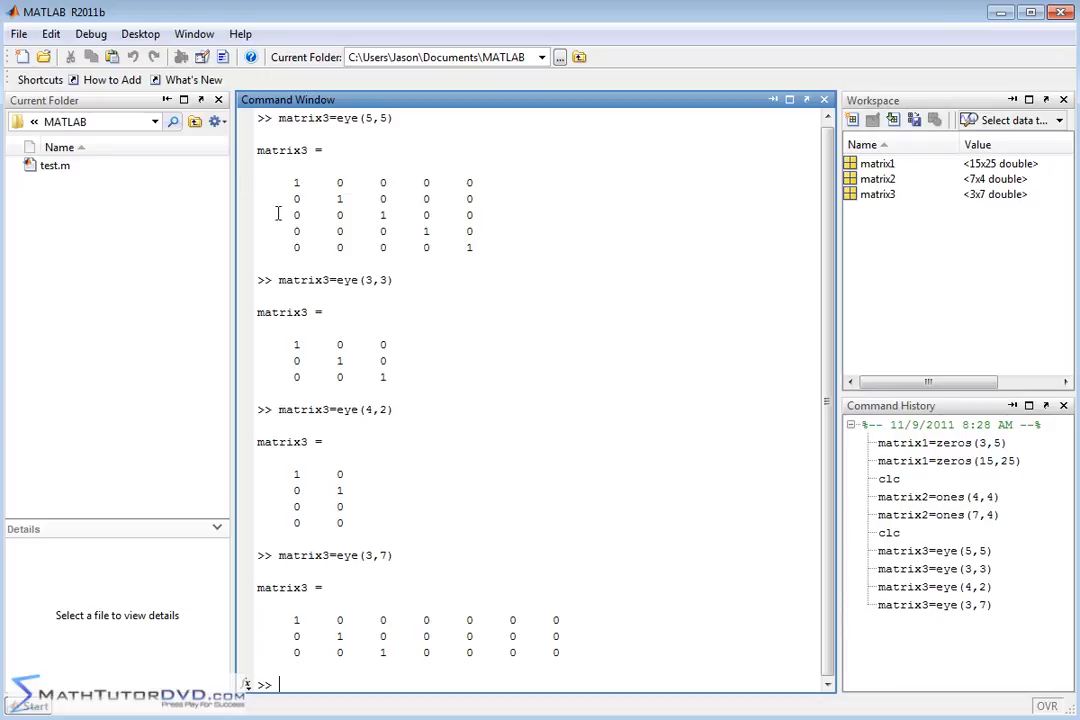
mouse_move(424, 166)
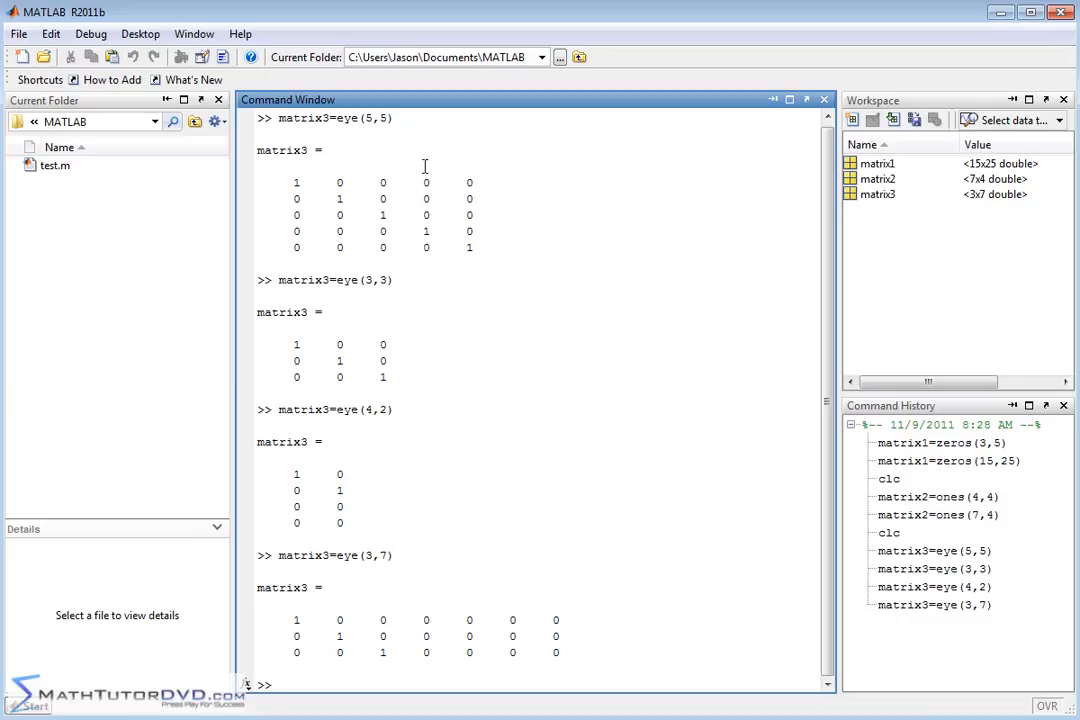
mouse_move(498, 412)
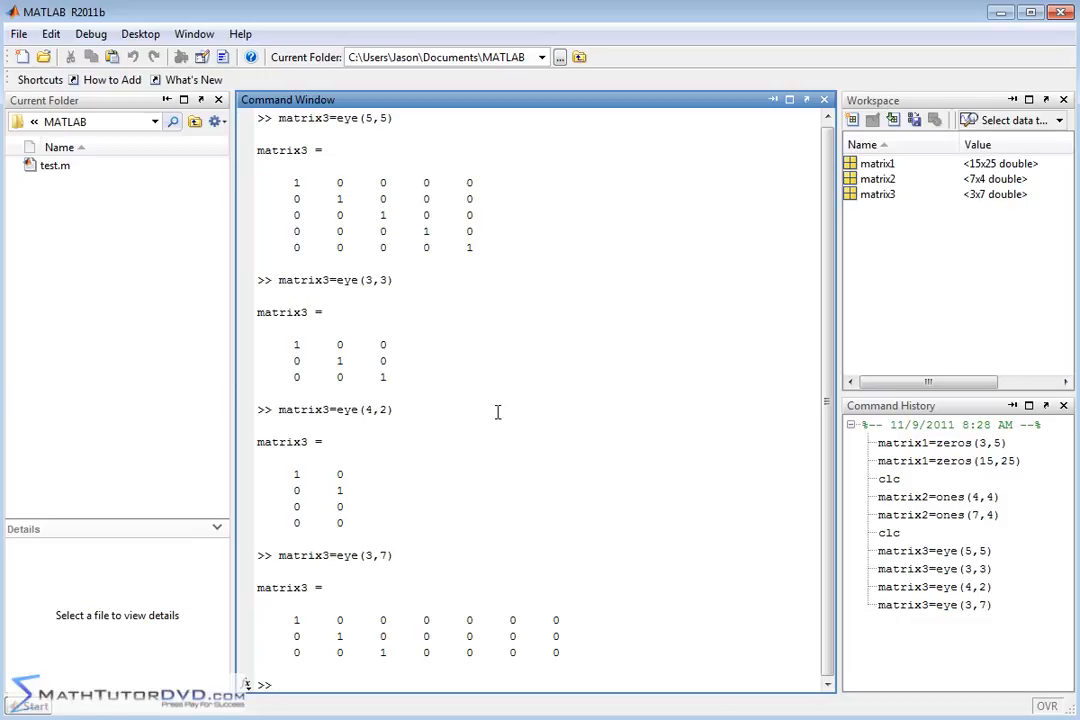
mouse_move(496, 412)
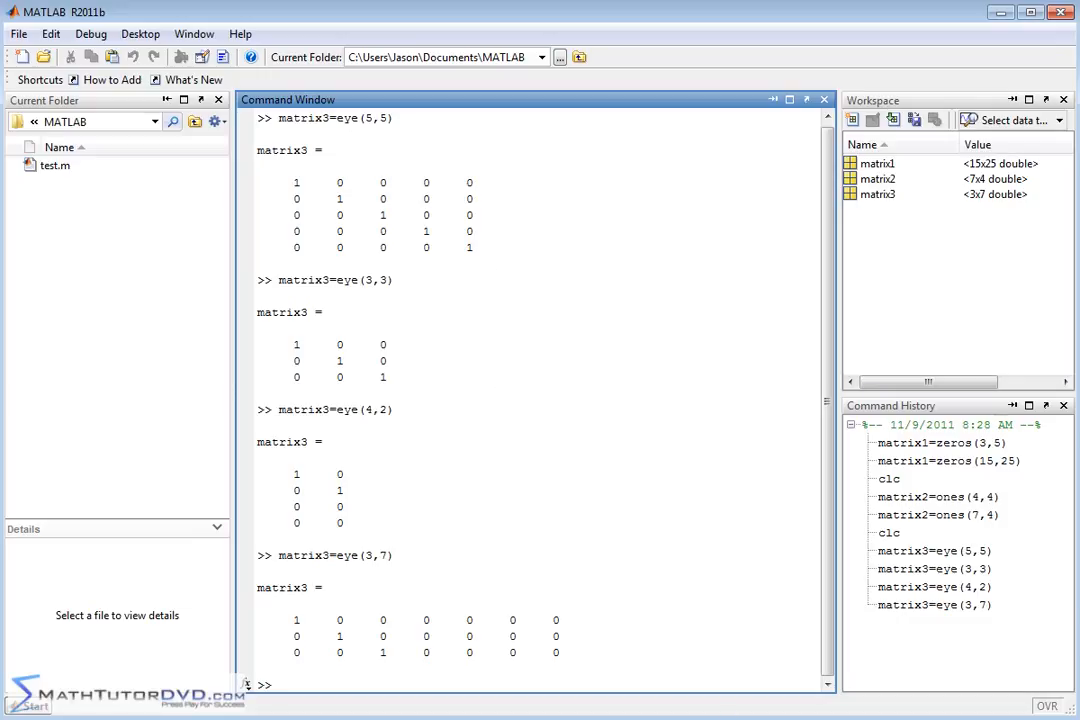